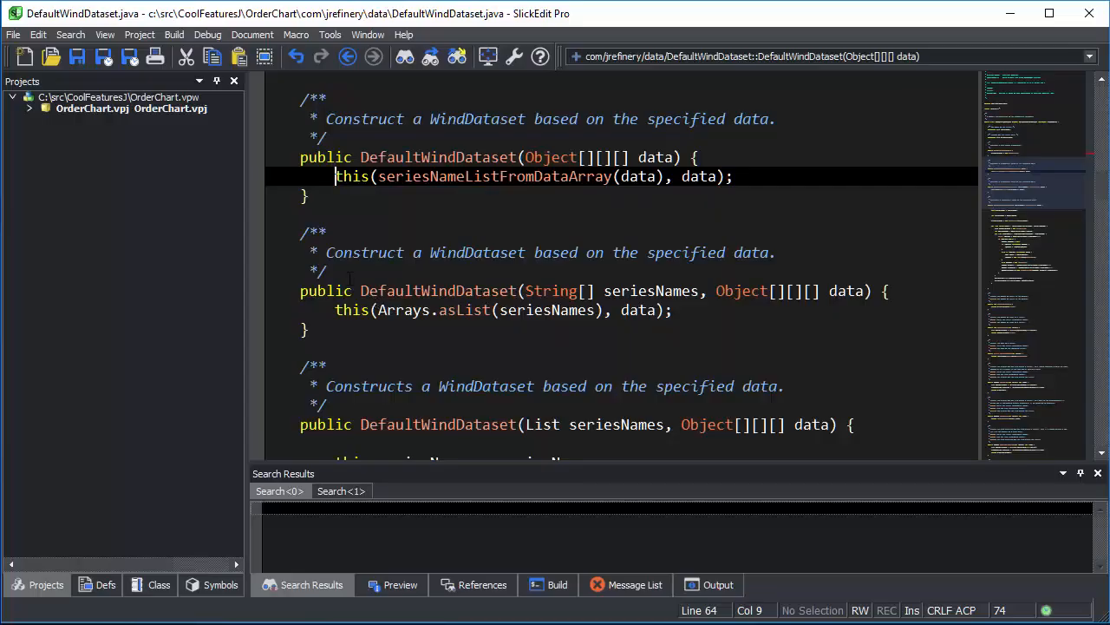
mouse_move(105, 35)
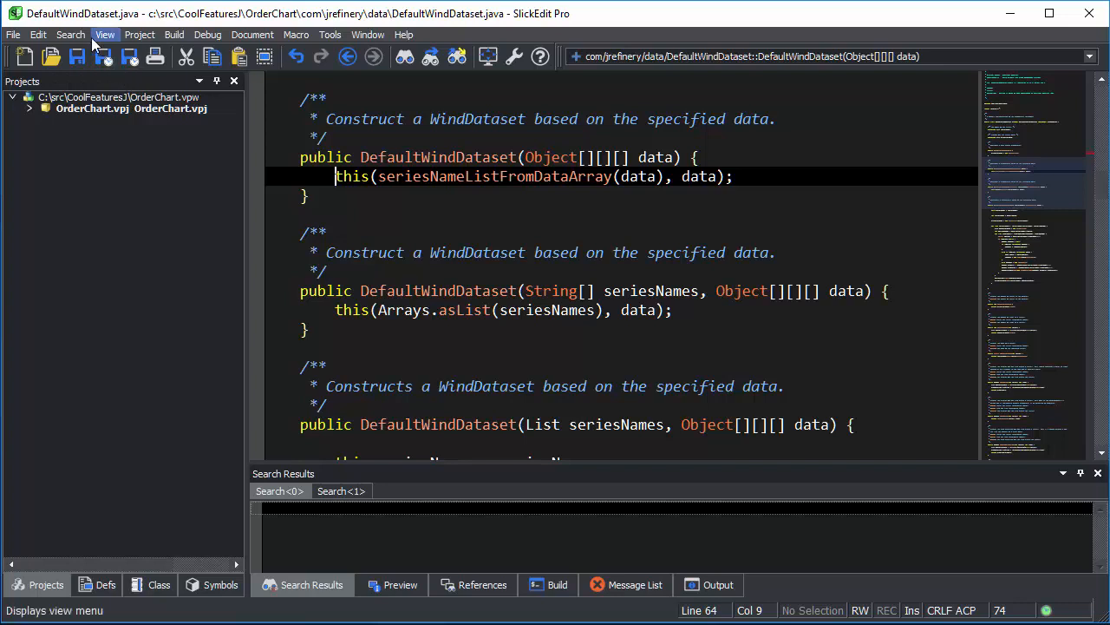
- Bring up the Find and Replace window from the Search menu
click(69, 35)
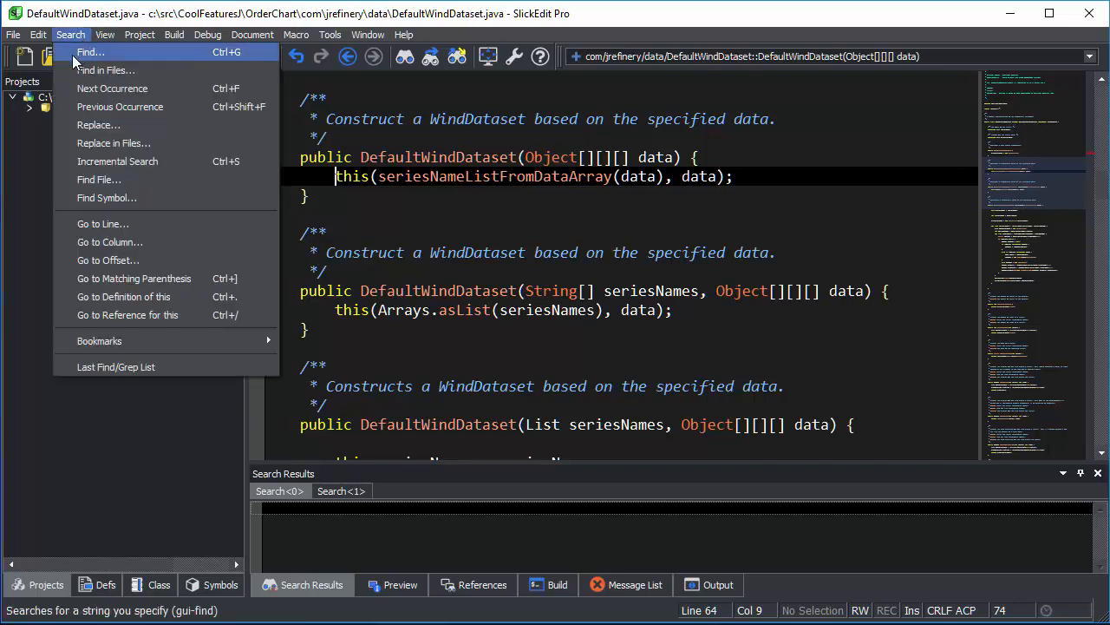
click(90, 52)
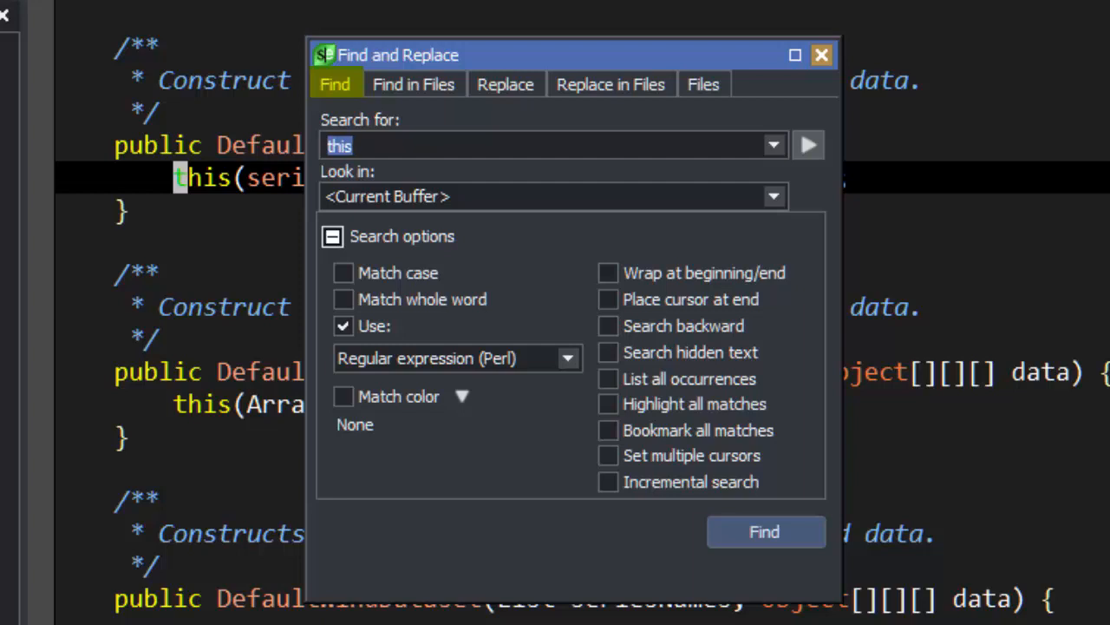
- Expand the Look in list showing current buffer, procedure, all buffers, project and workspace
click(413, 84)
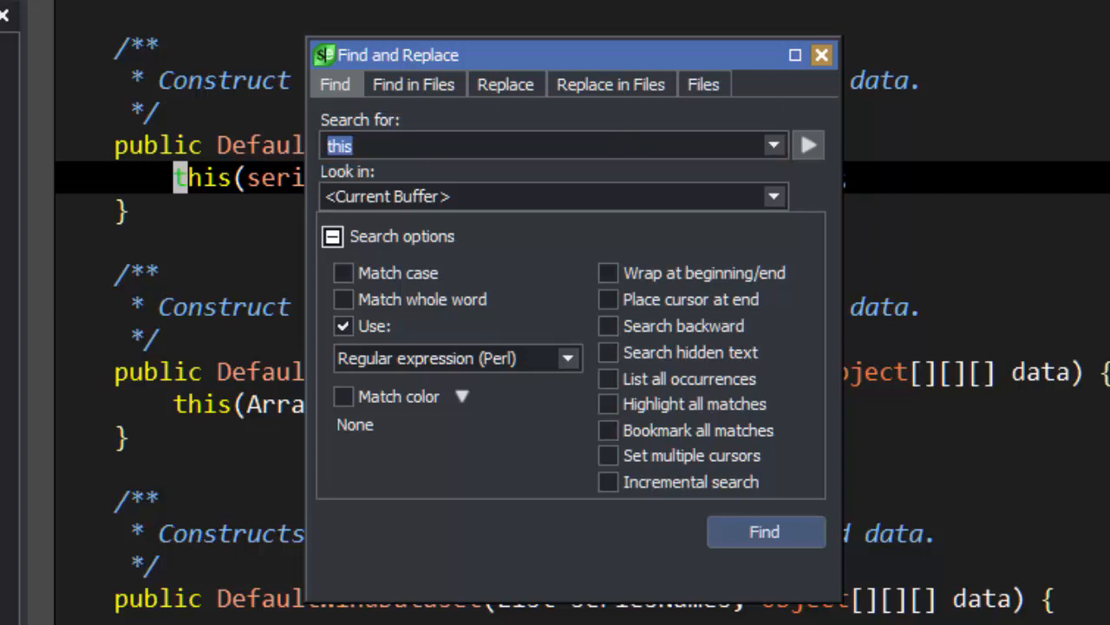
mouse_move(772, 159)
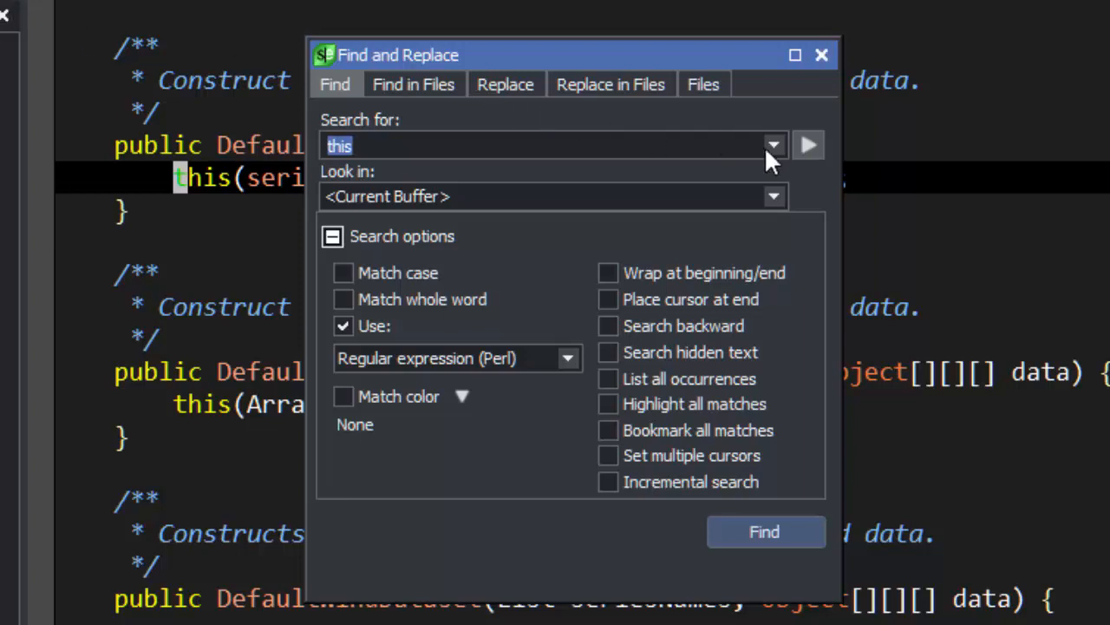
click(772, 145)
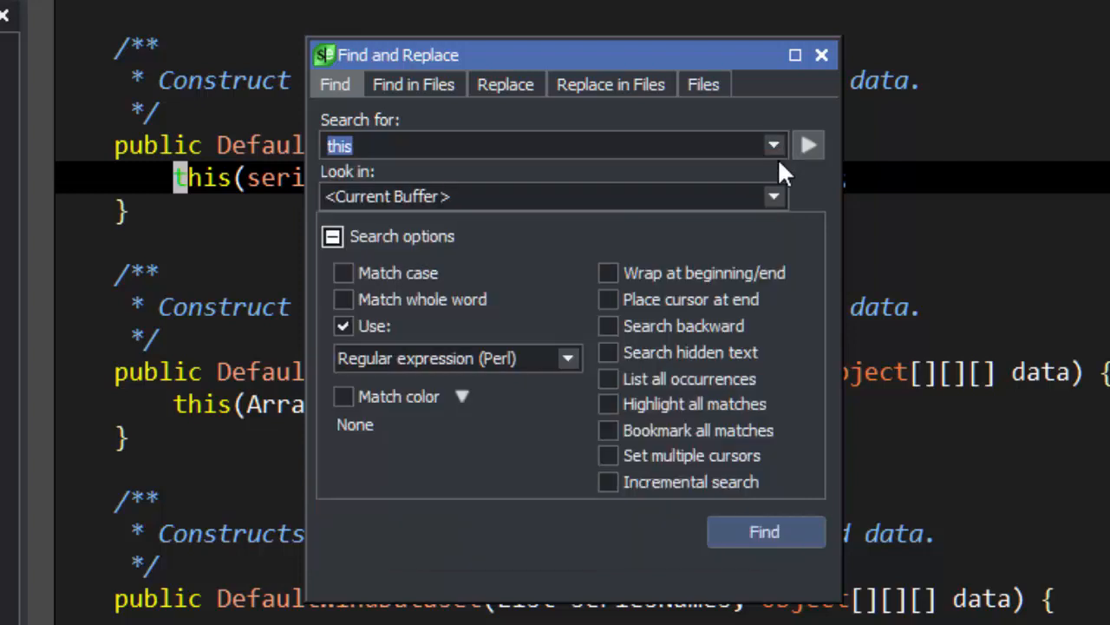
mouse_move(781, 208)
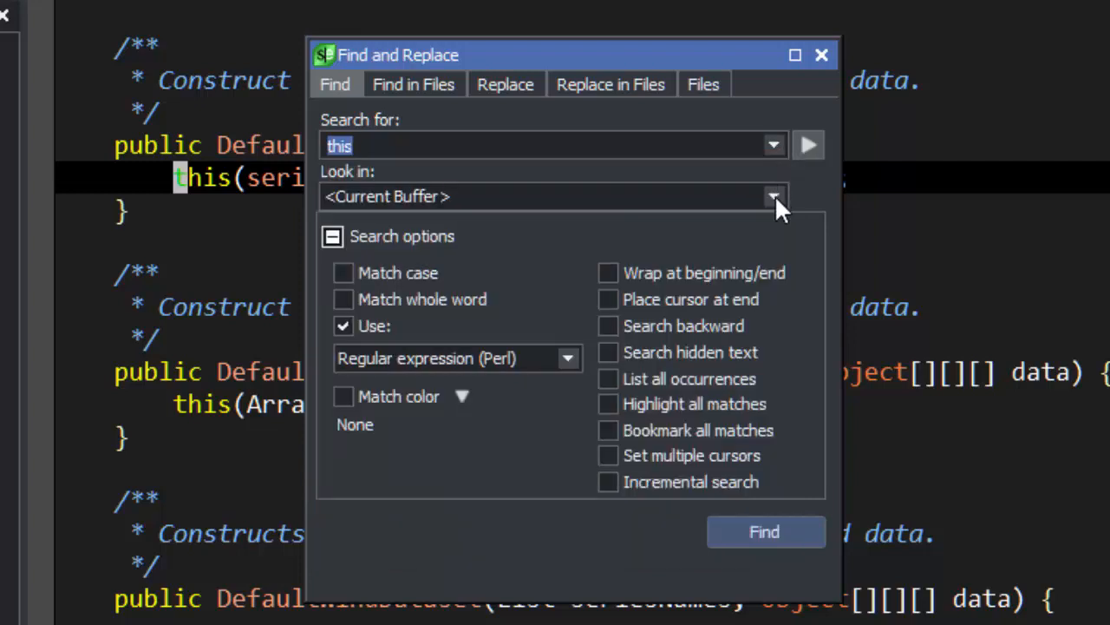
click(772, 196)
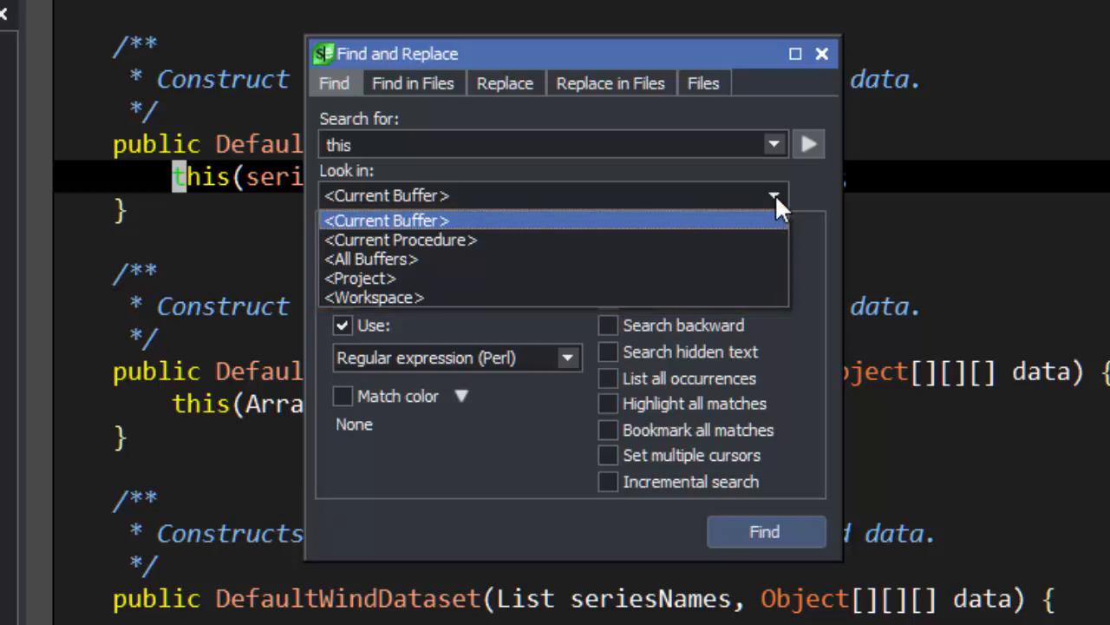
click(385, 219)
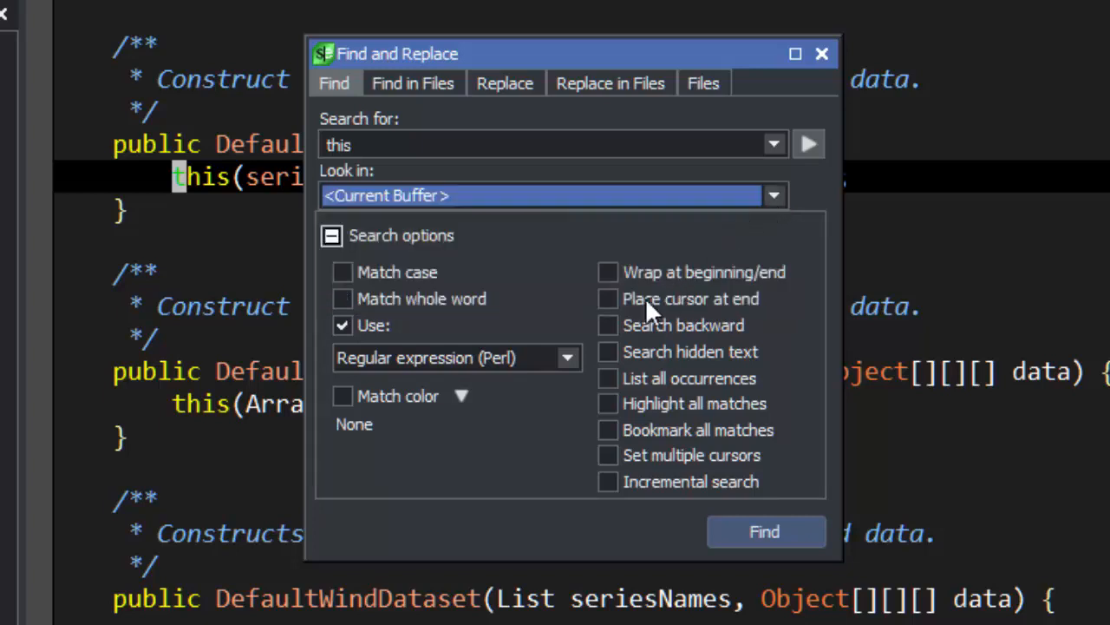
mouse_move(573, 368)
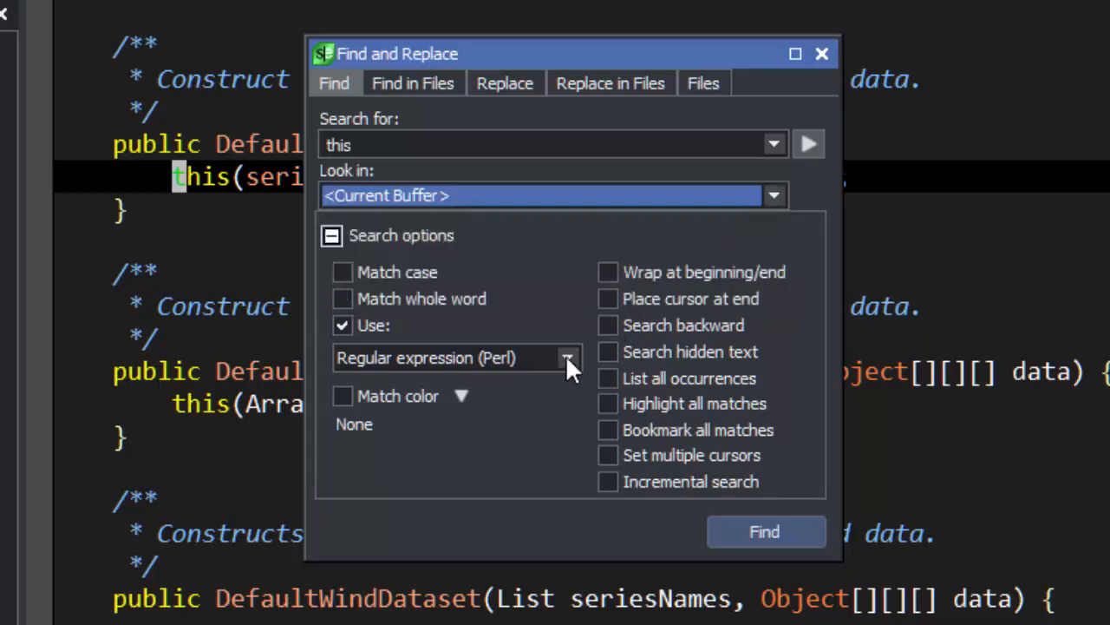
click(569, 357)
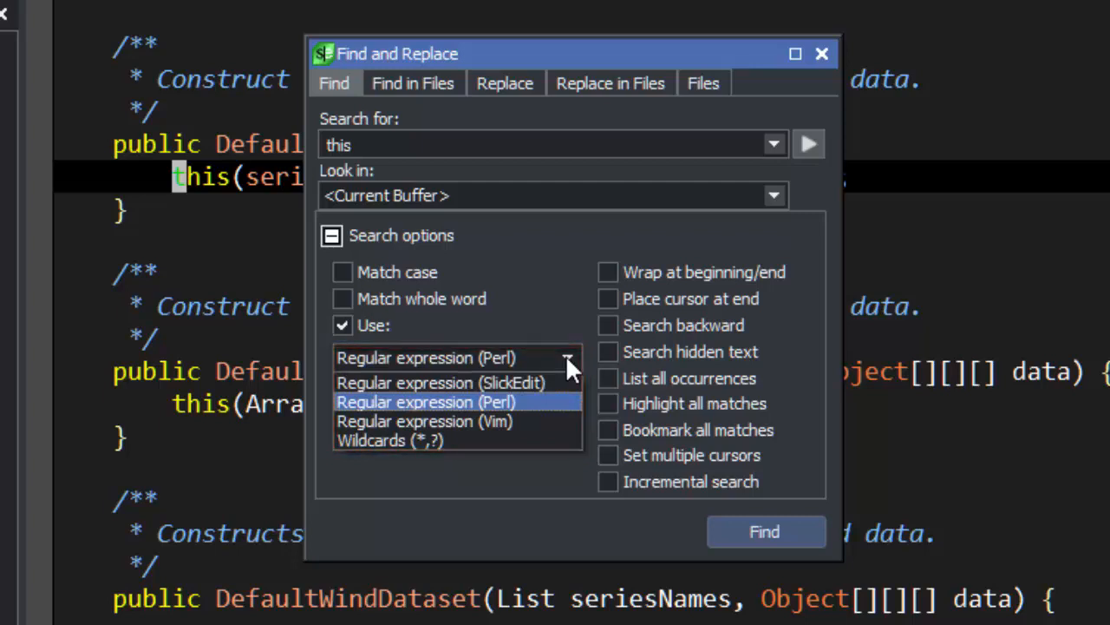
click(427, 402)
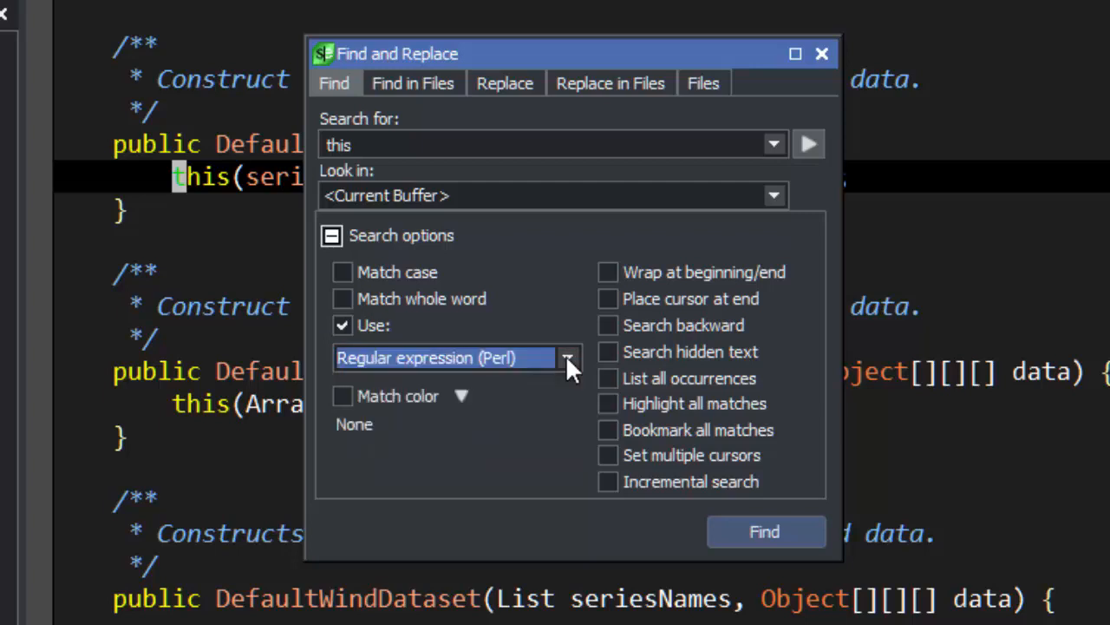
mouse_move(554, 202)
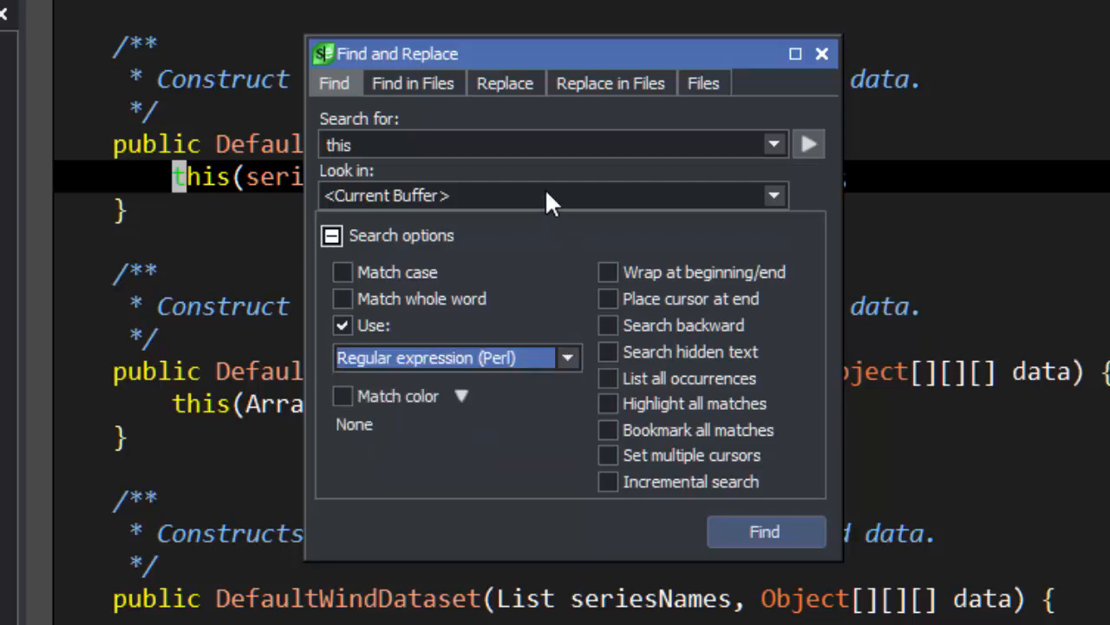
- Search for the regular expression seriesName.* with Highlight all matches turned on
click(529, 144)
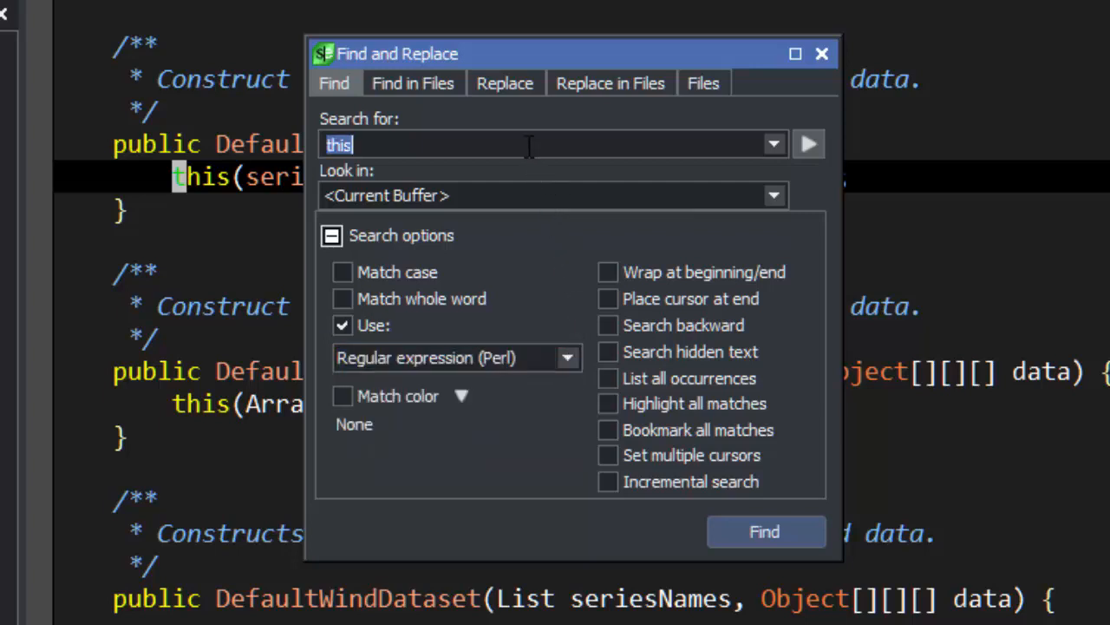
text(serie)
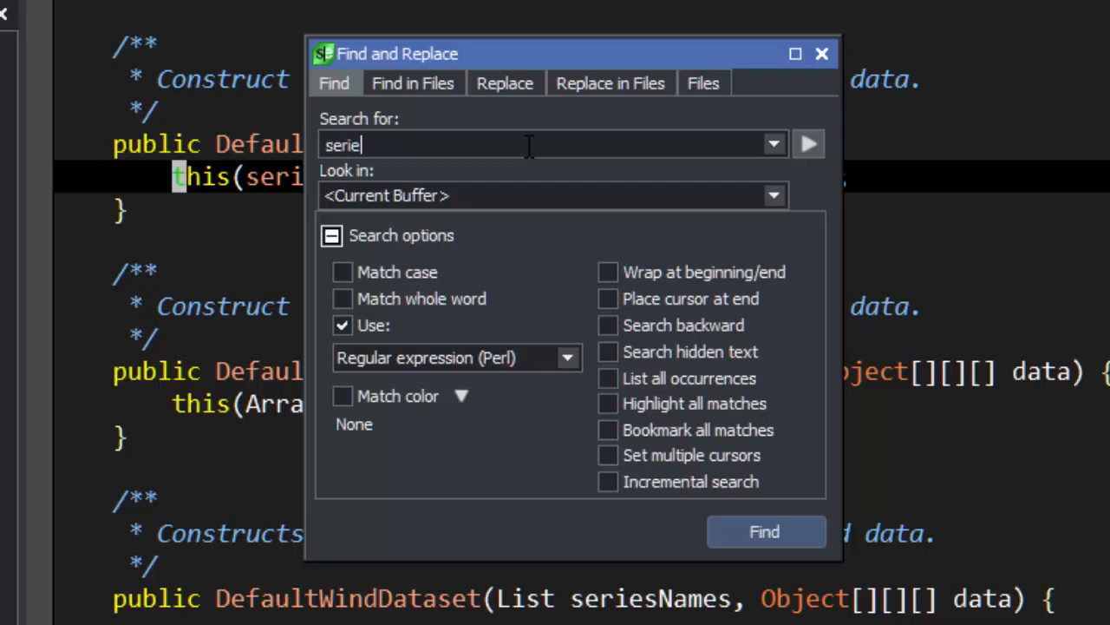
text(sName)
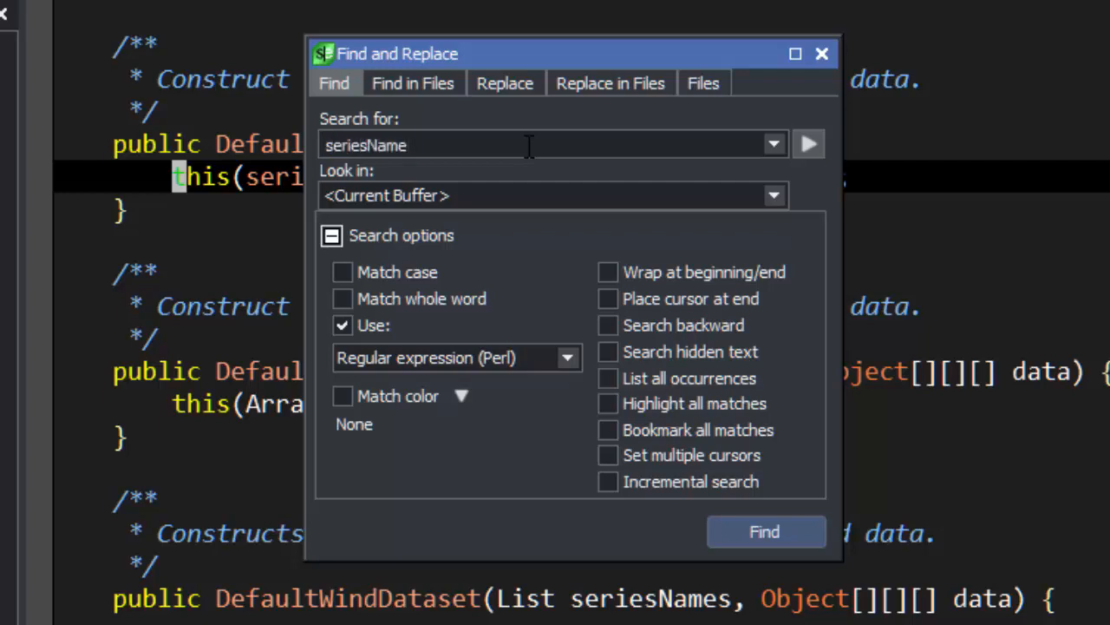
text(.*)
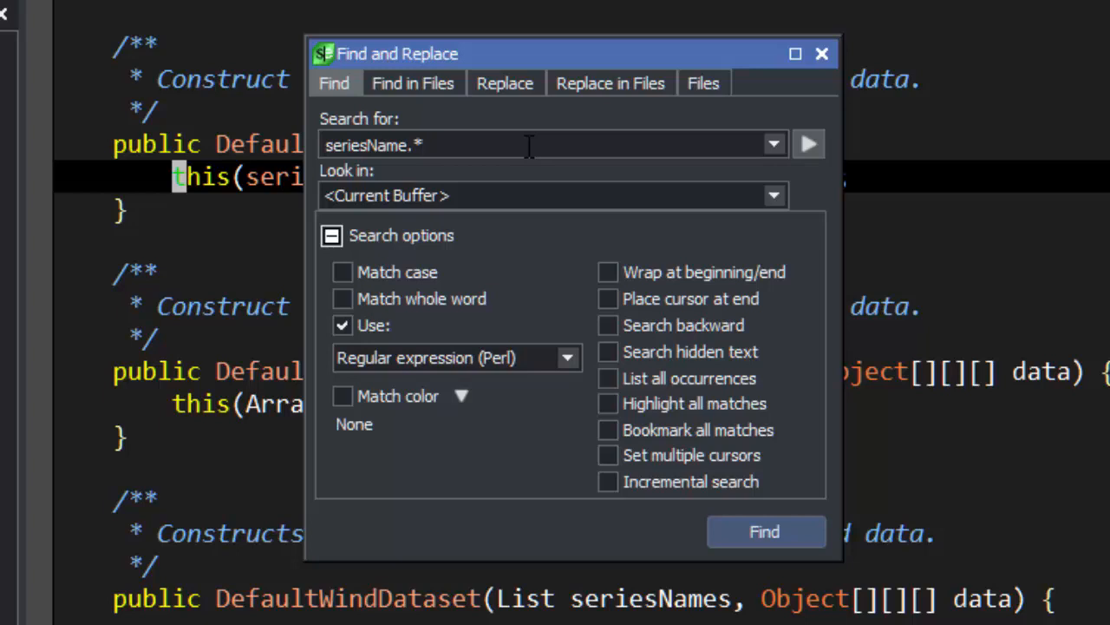
mouse_move(596, 276)
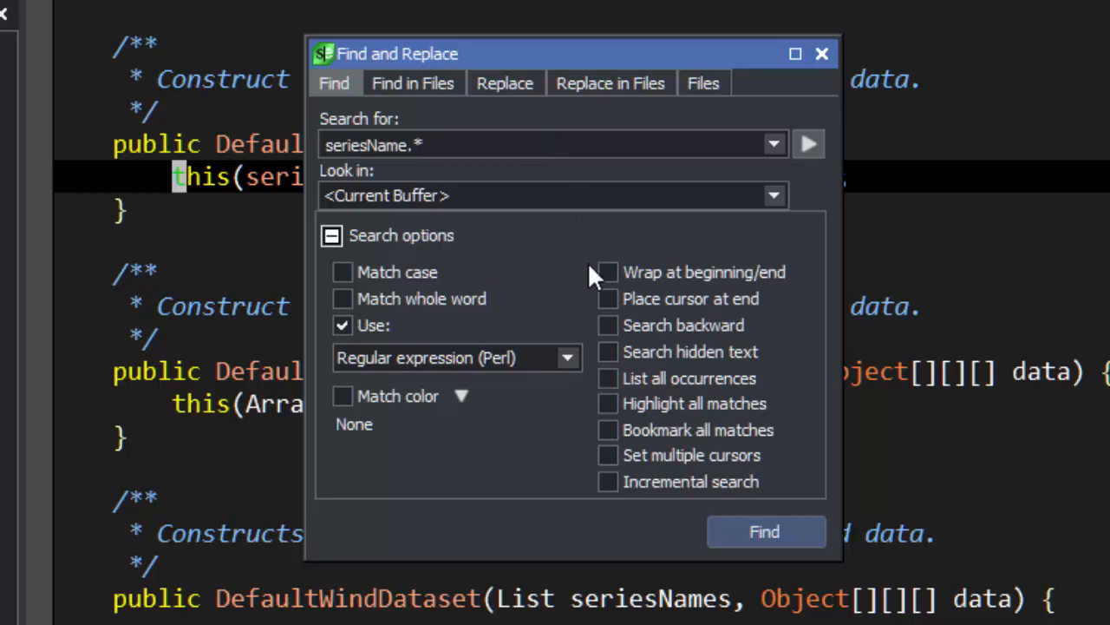
mouse_move(633, 413)
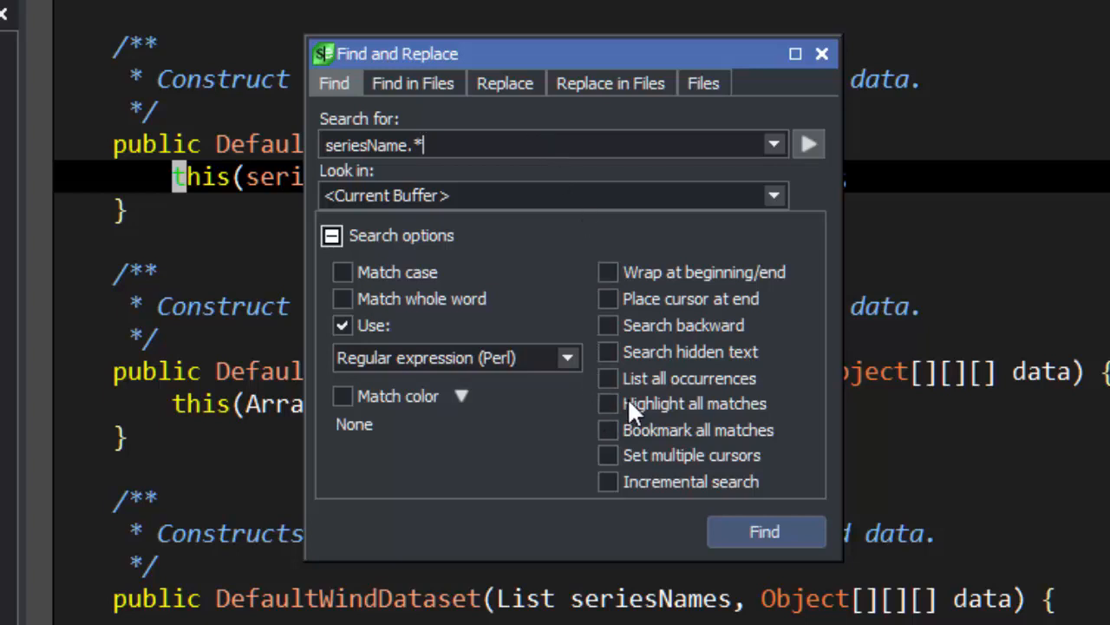
mouse_move(666, 413)
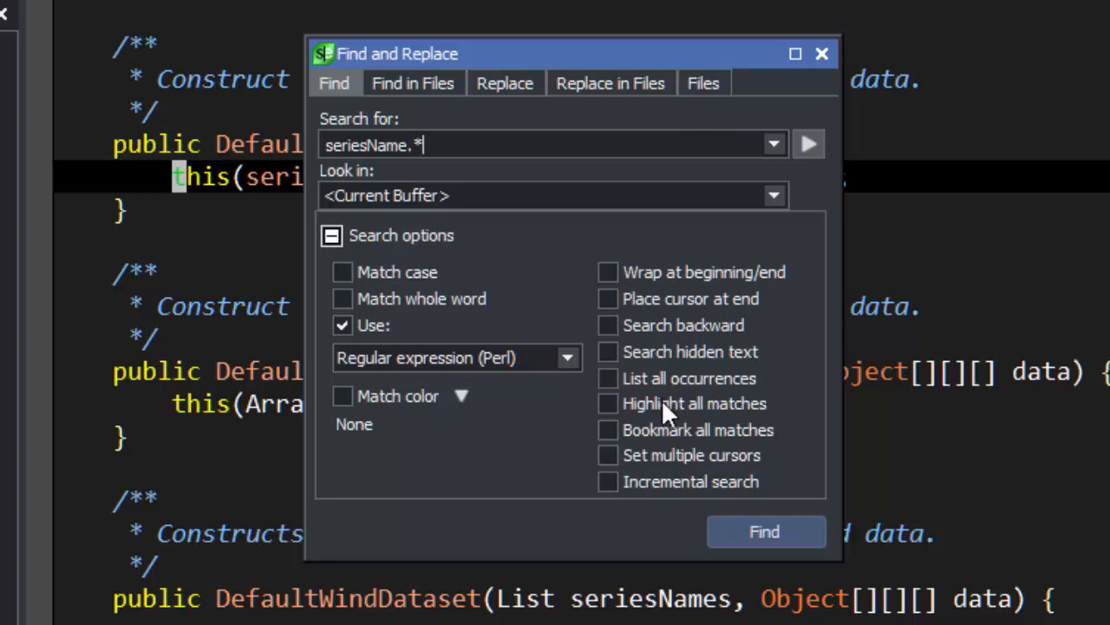
click(608, 403)
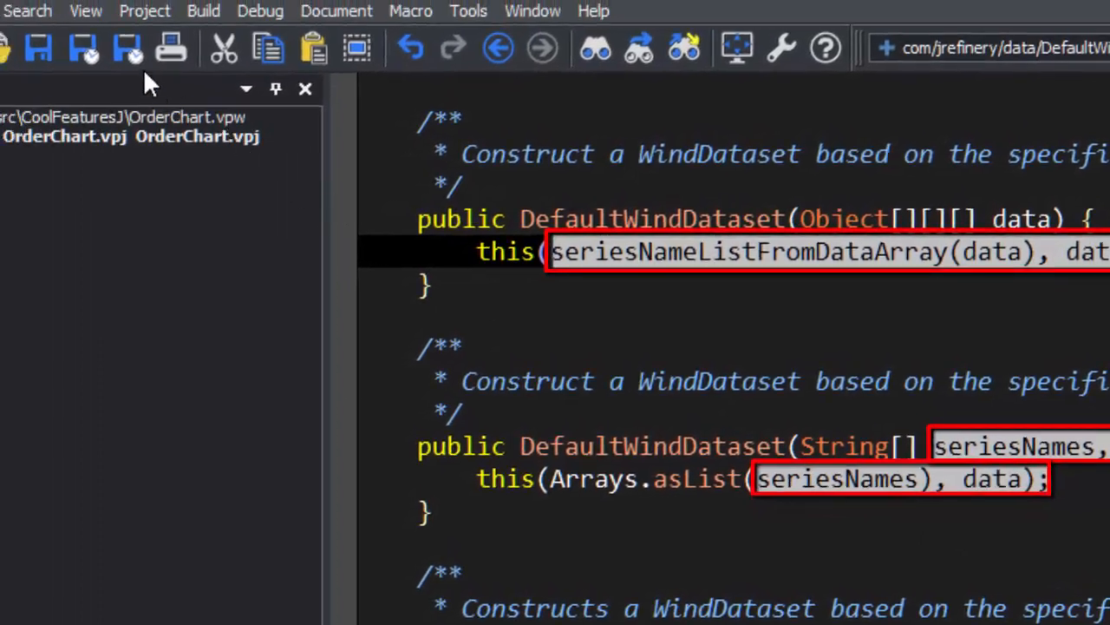
- Reopen Find and restrict Match color to Not String, Not Comment
click(28, 11)
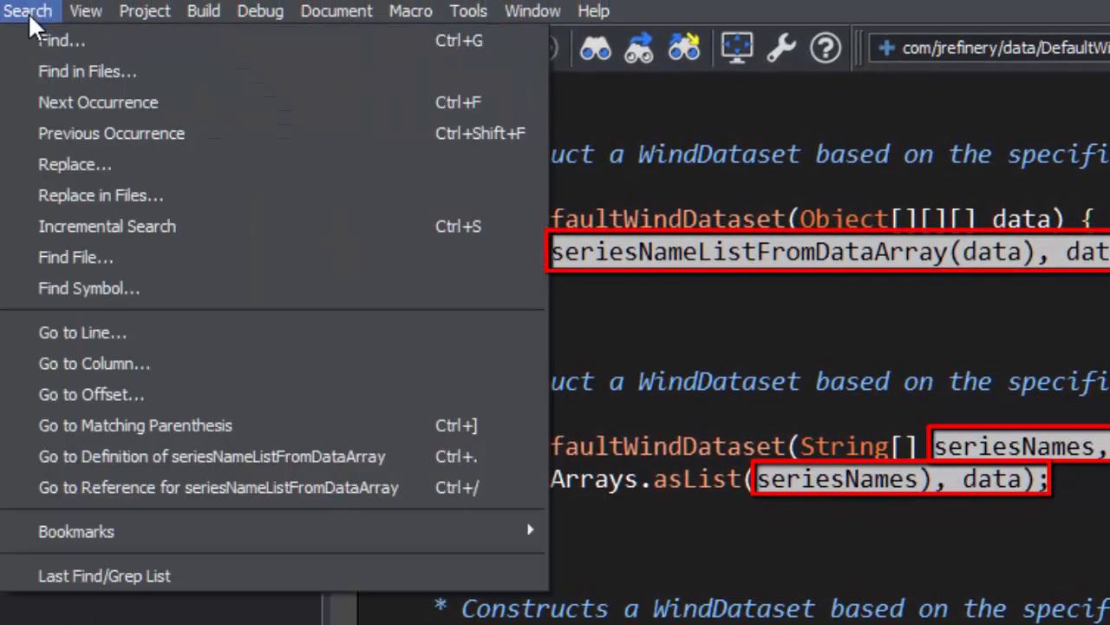
click(60, 40)
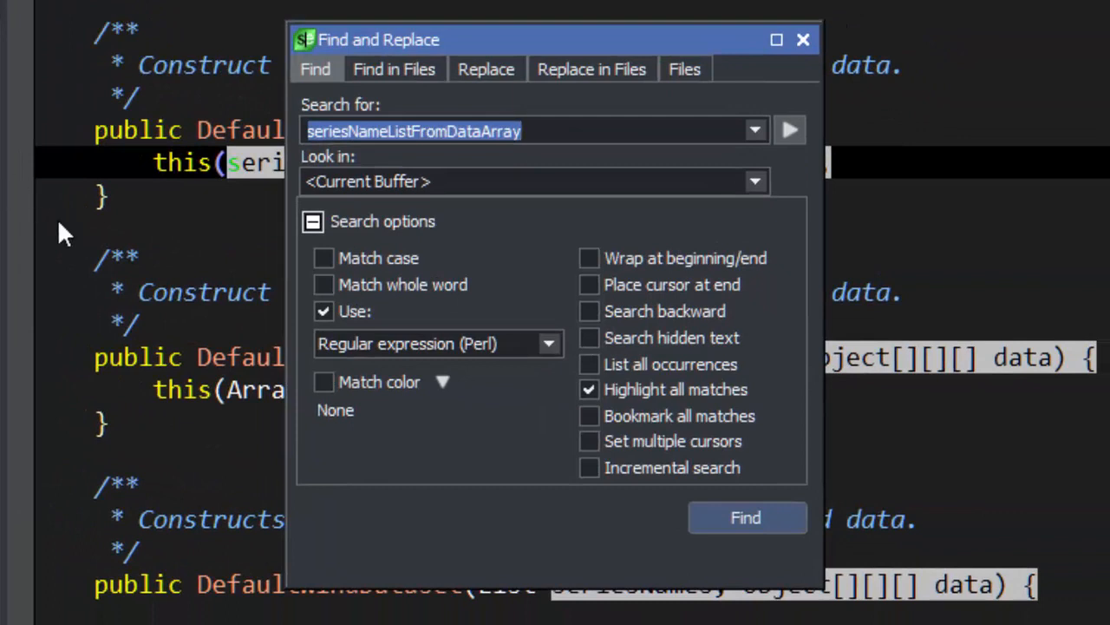
mouse_move(208, 368)
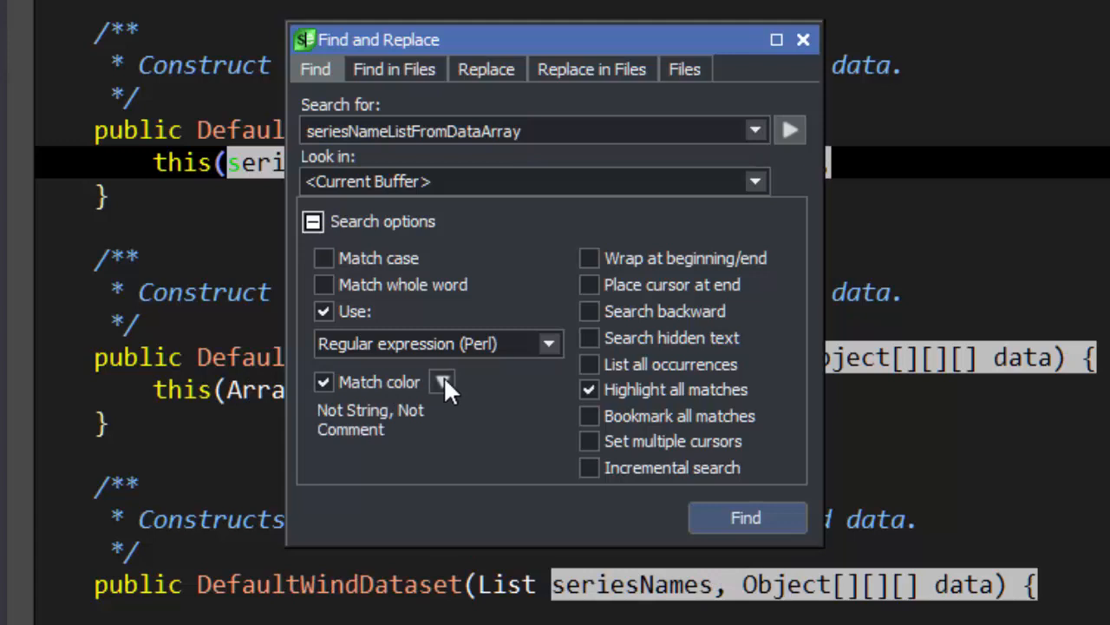
click(444, 381)
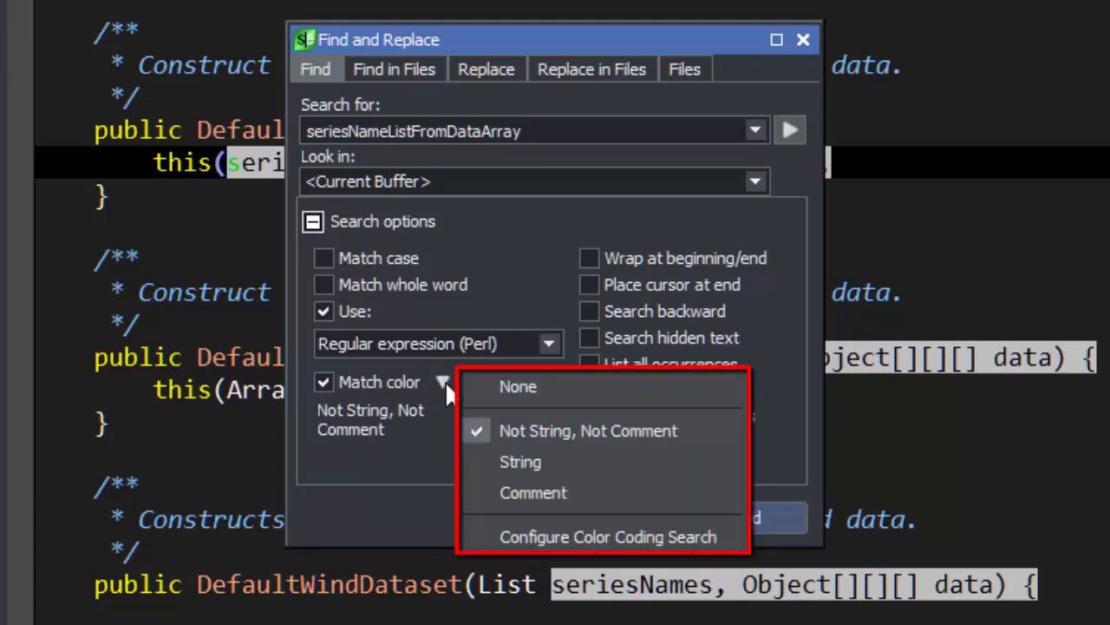
mouse_move(466, 454)
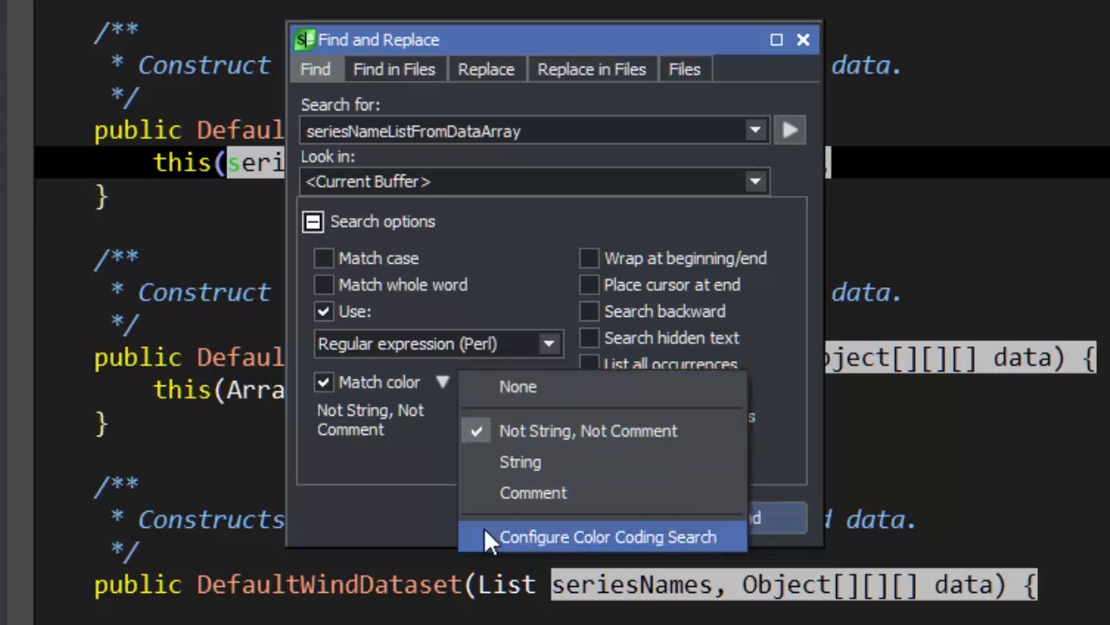
click(607, 536)
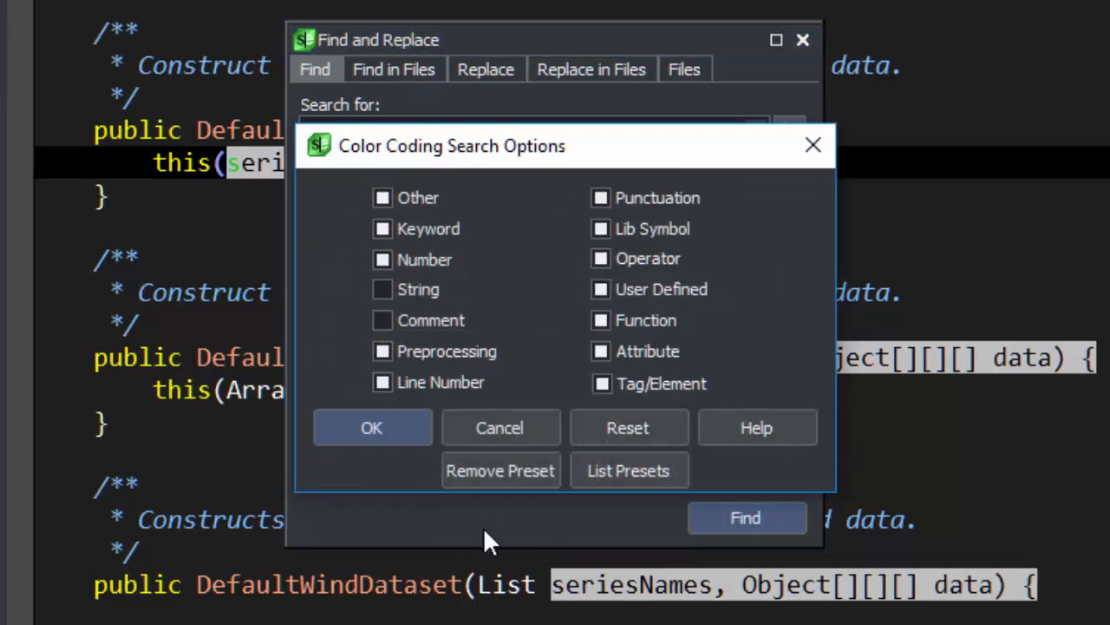
mouse_move(500, 427)
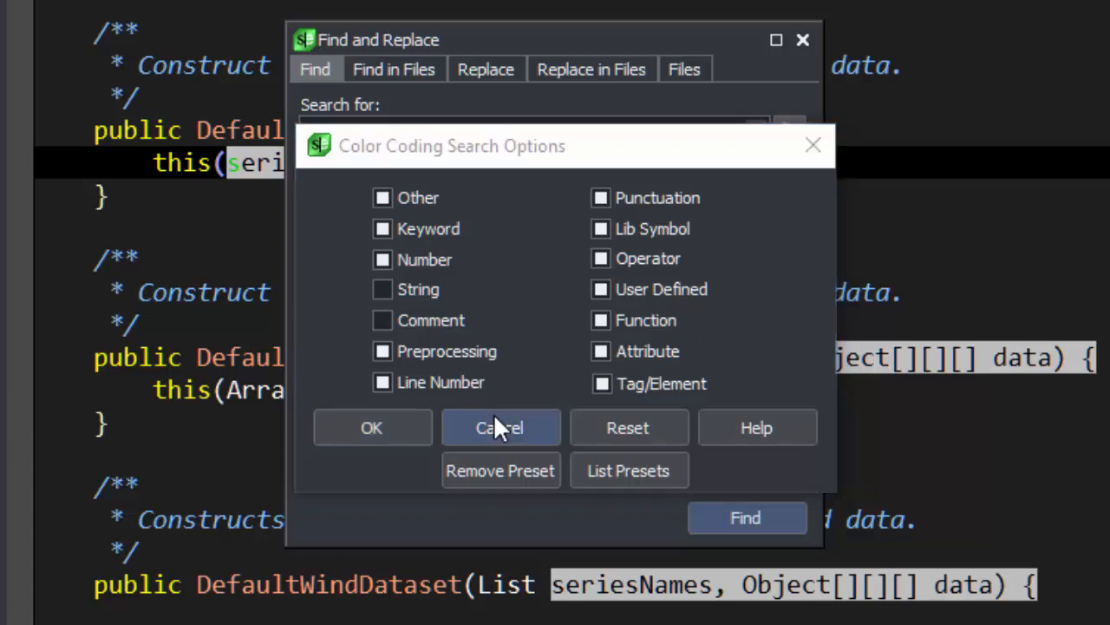
click(500, 427)
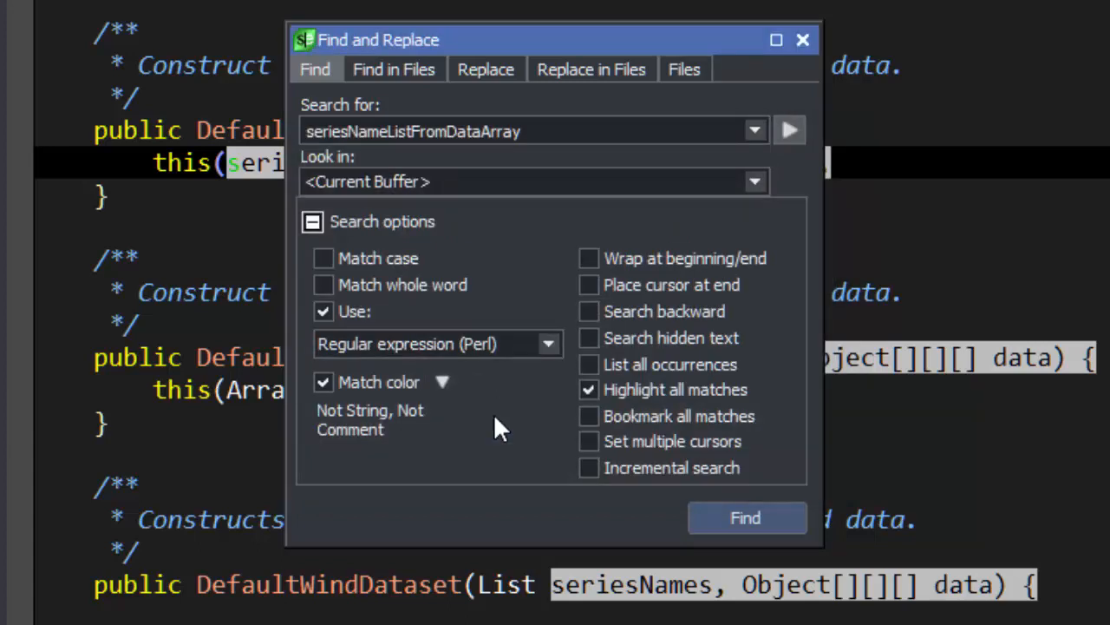
mouse_move(559, 104)
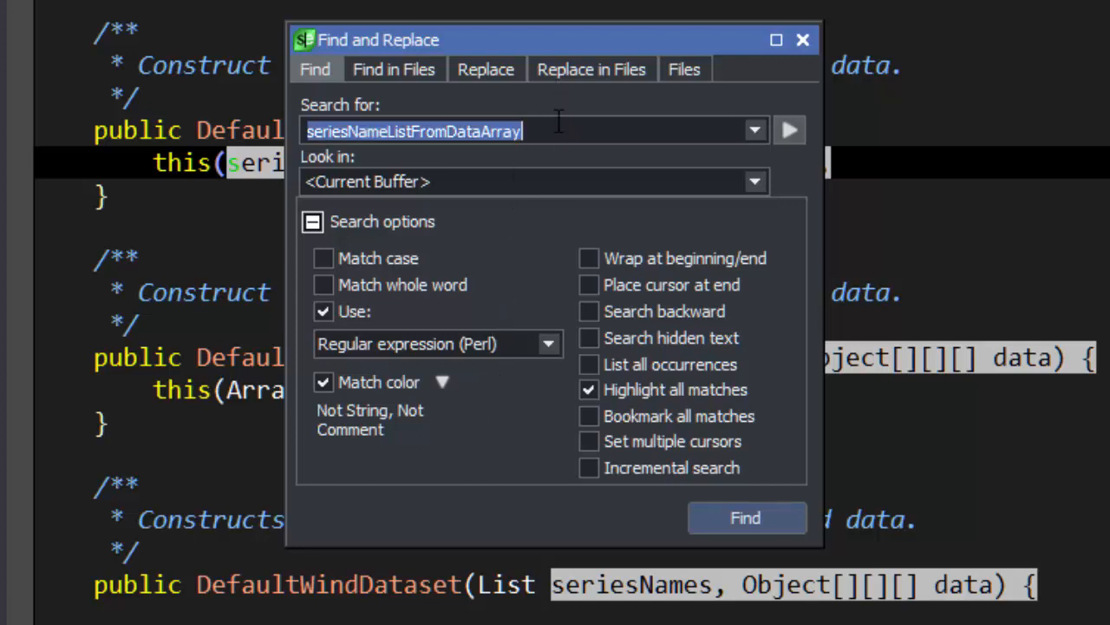
- Search for windDataset so only code matches outside comments are highlighted
text(wind)
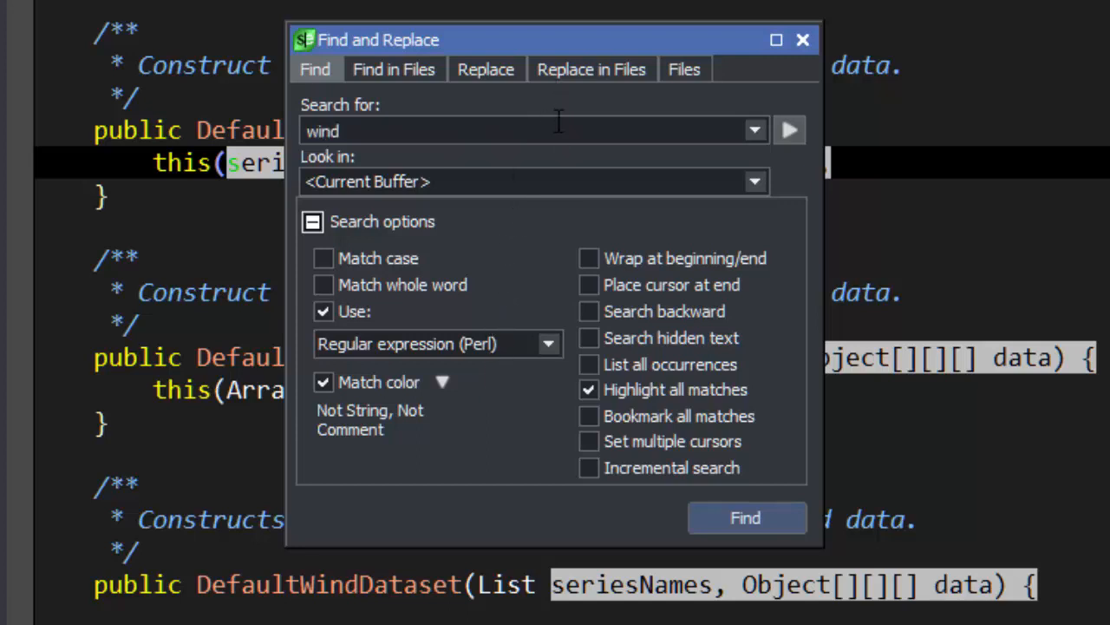
text(Dataset)
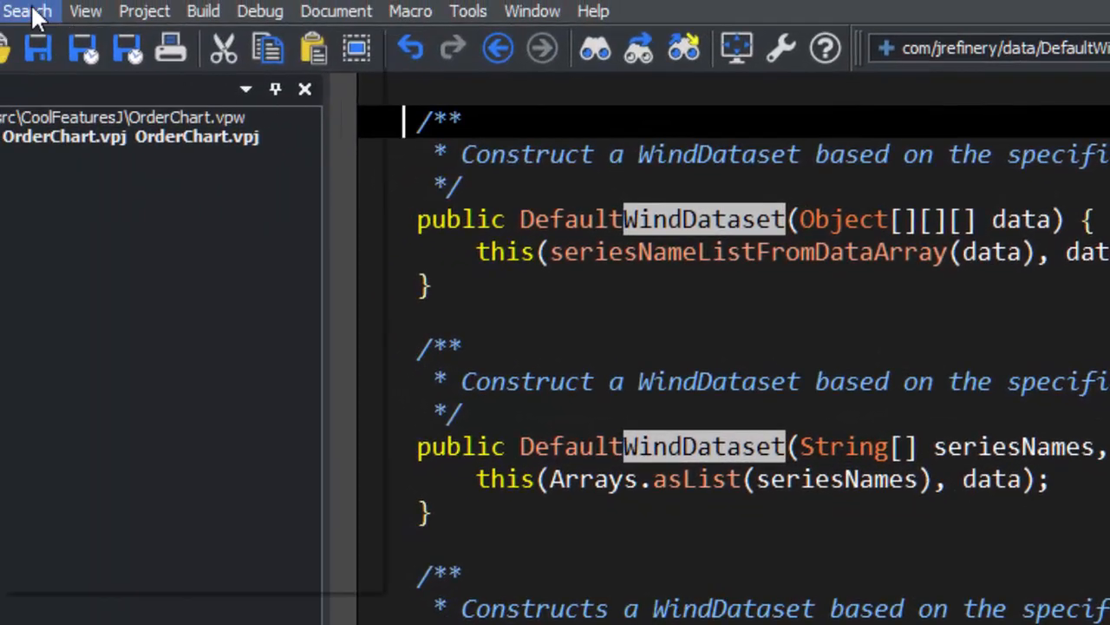
- Reopen Find for windDataset and switch Highlight all matches off
click(28, 10)
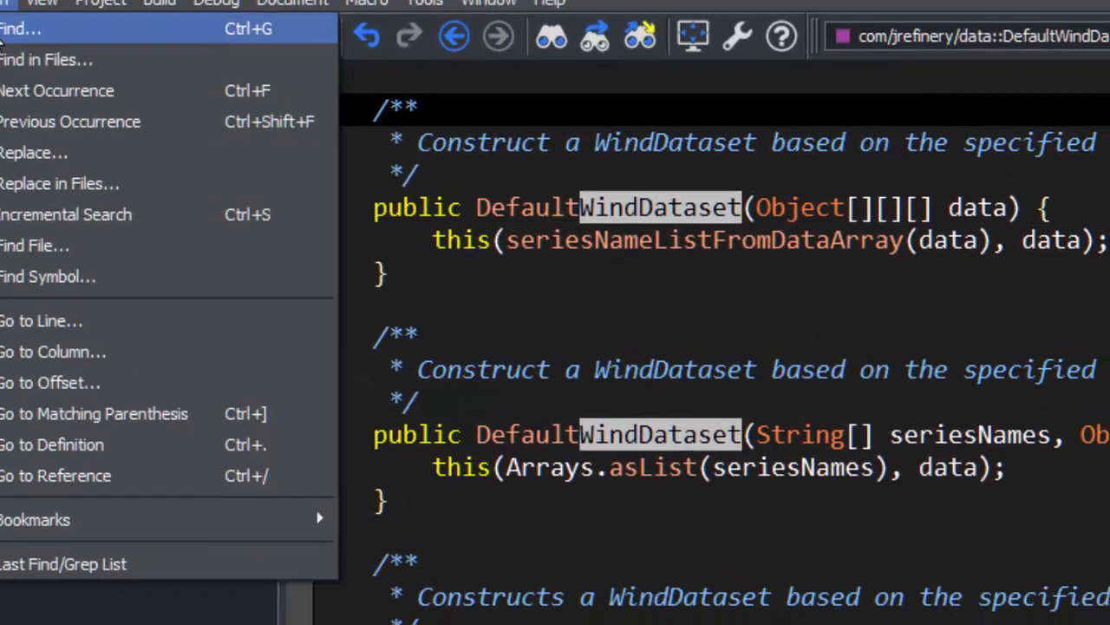
click(17, 27)
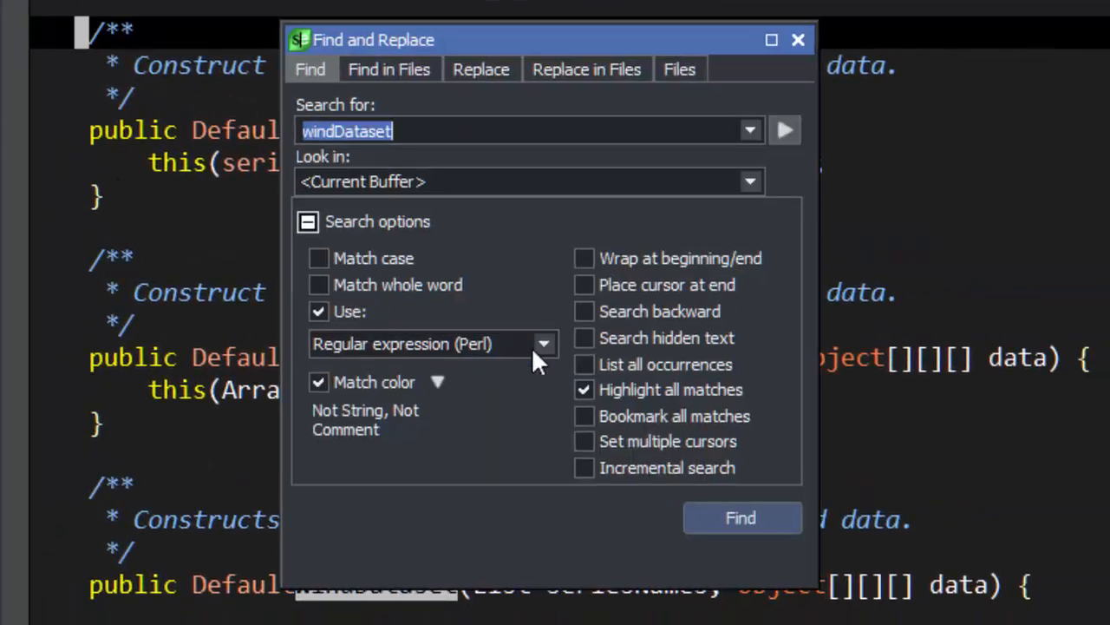
click(583, 388)
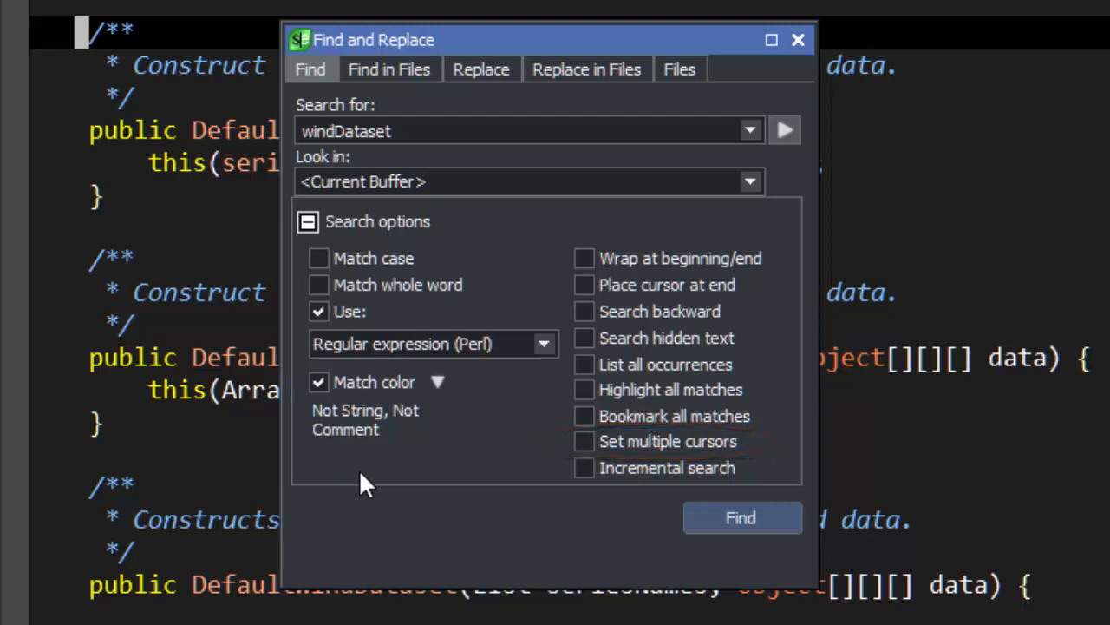
mouse_move(583, 440)
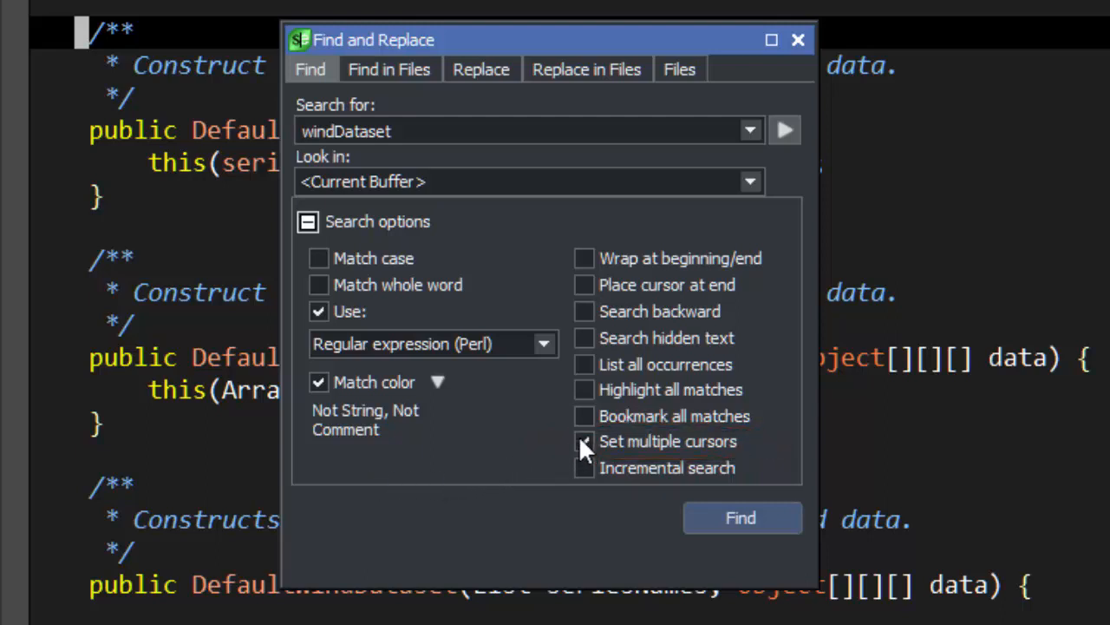
- Enable Set multiple cursors and search for Construct, placing a cursor at each match
click(583, 440)
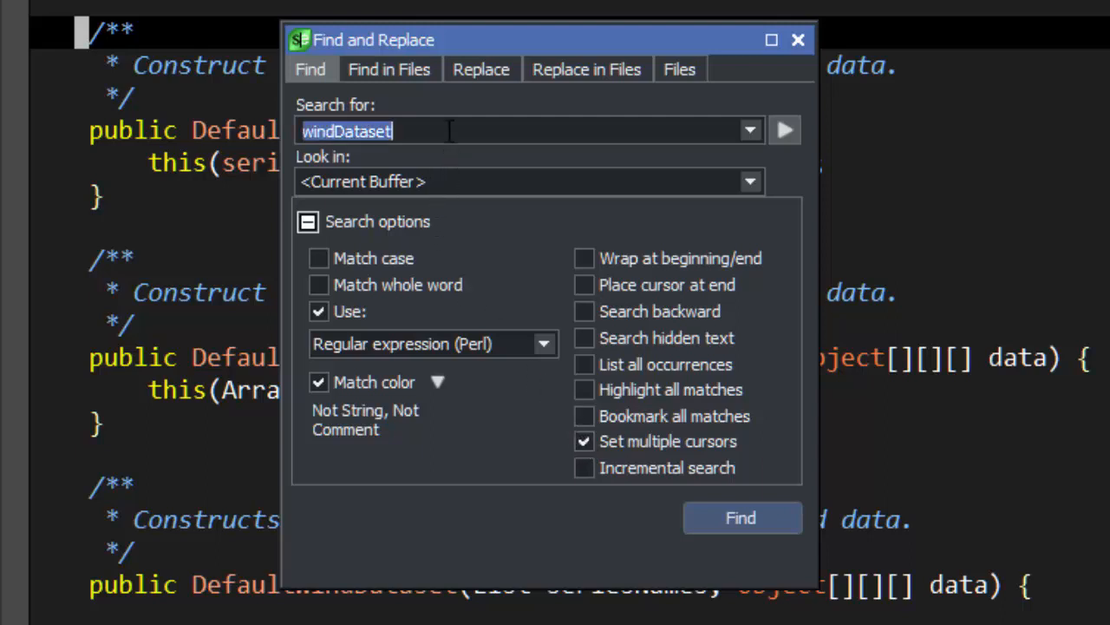
text(Construct)
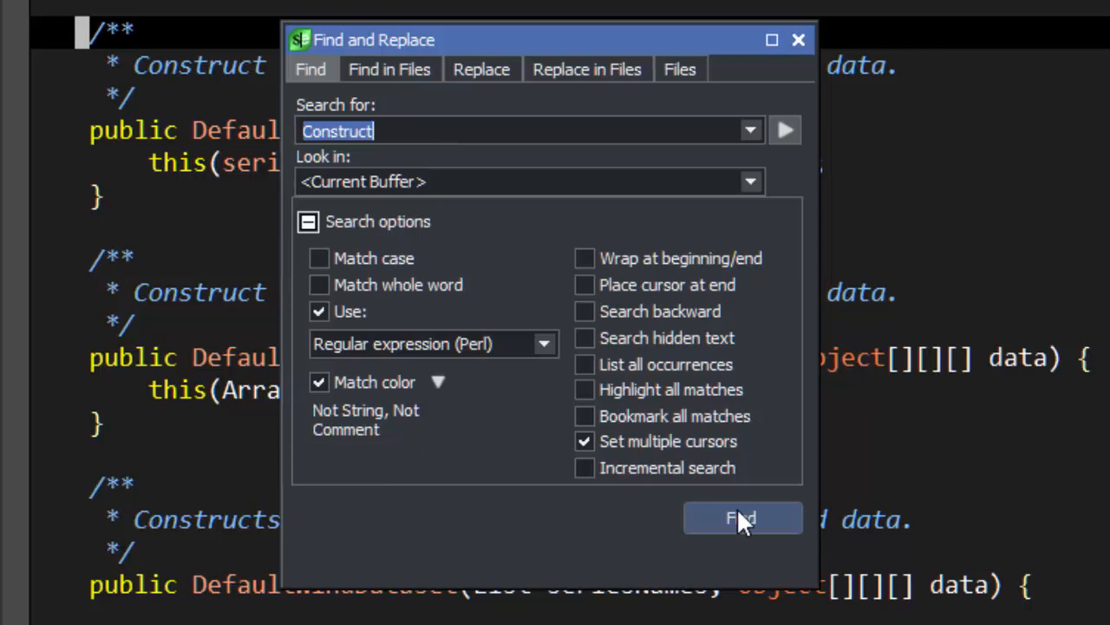
click(319, 381)
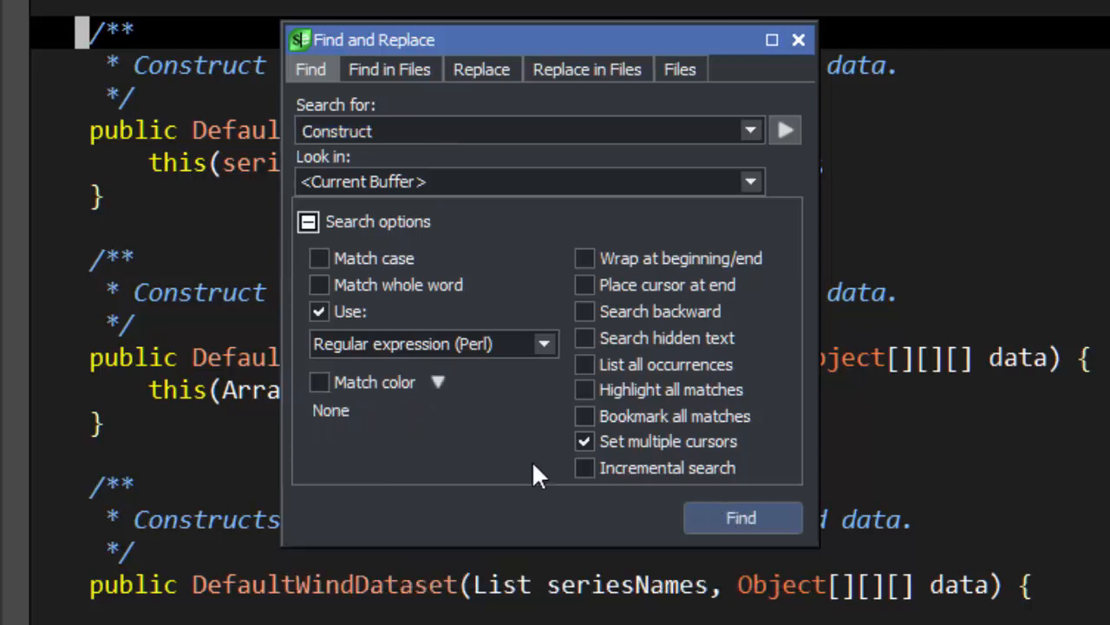
mouse_move(743, 517)
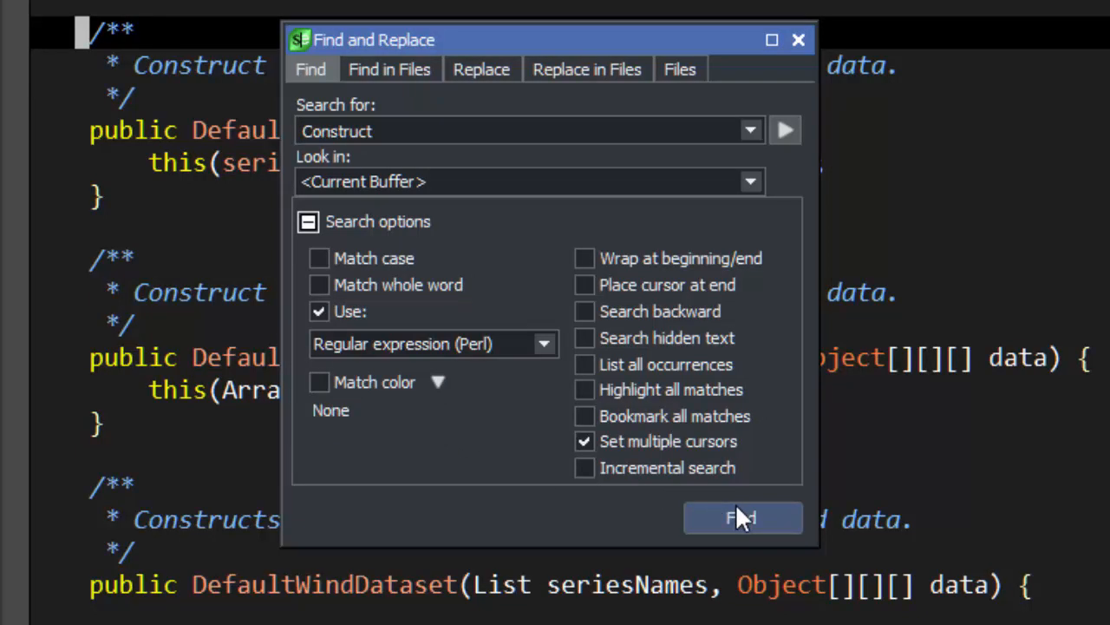
click(742, 517)
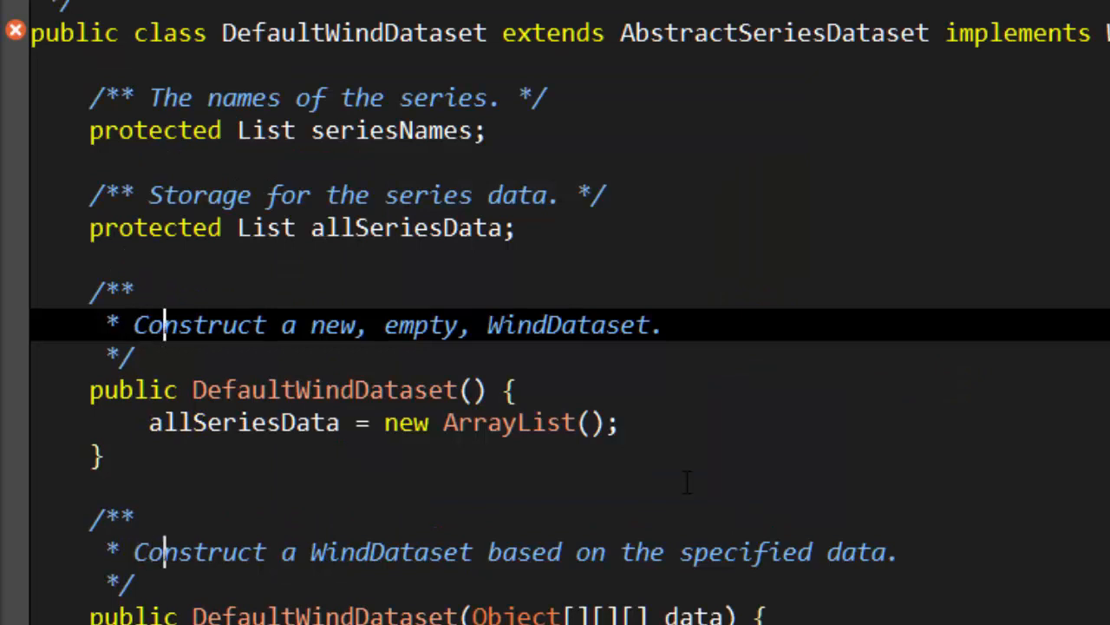
- Append s at every cursor so each Construct becomes Constructs, then return to one cursor
click(269, 324)
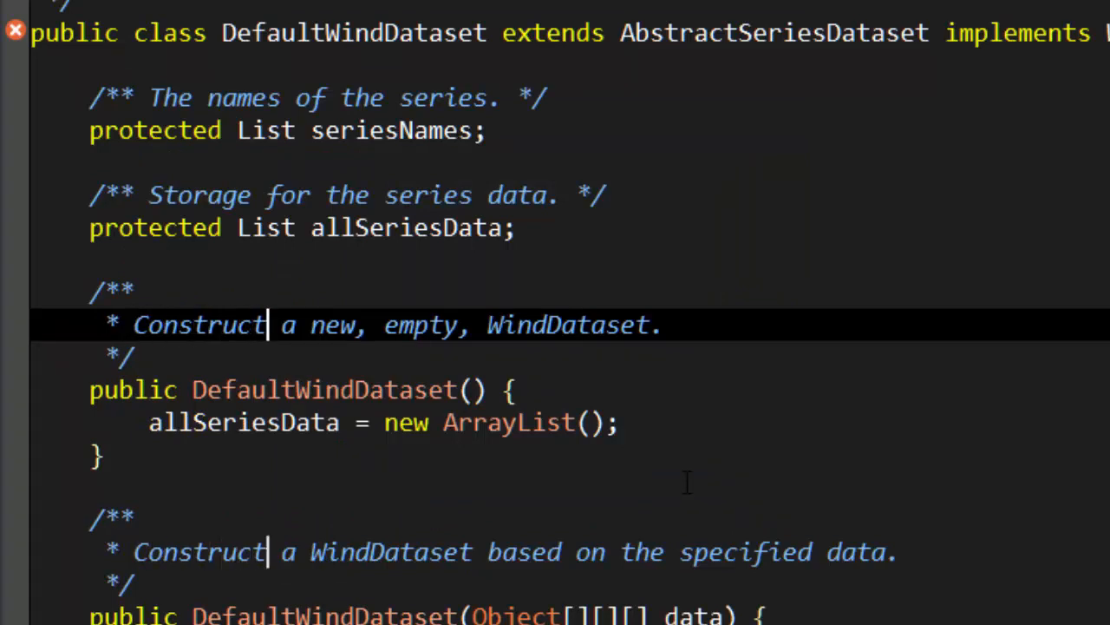
text(s)
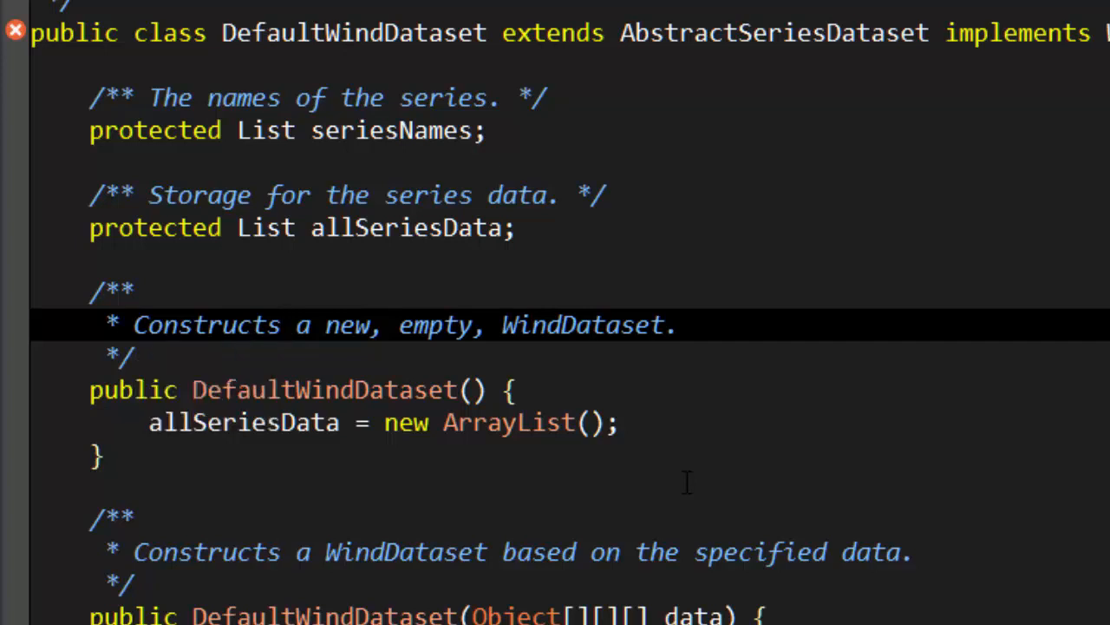
click(281, 324)
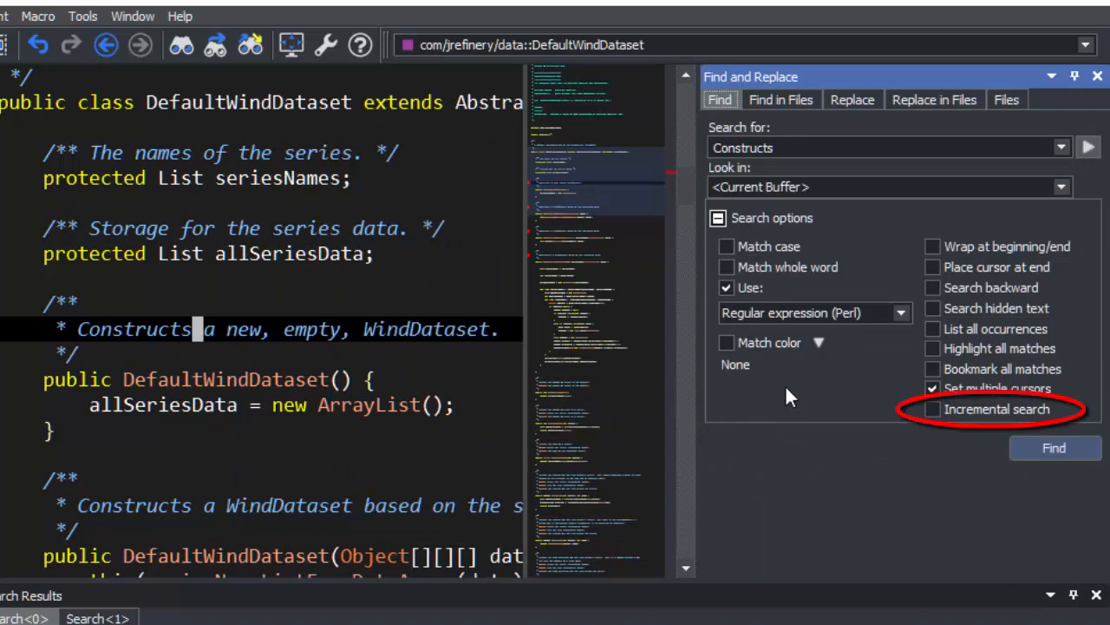
- Turn on Incremental search in the docked window and type publi, al, ll to jump to matches live
click(933, 389)
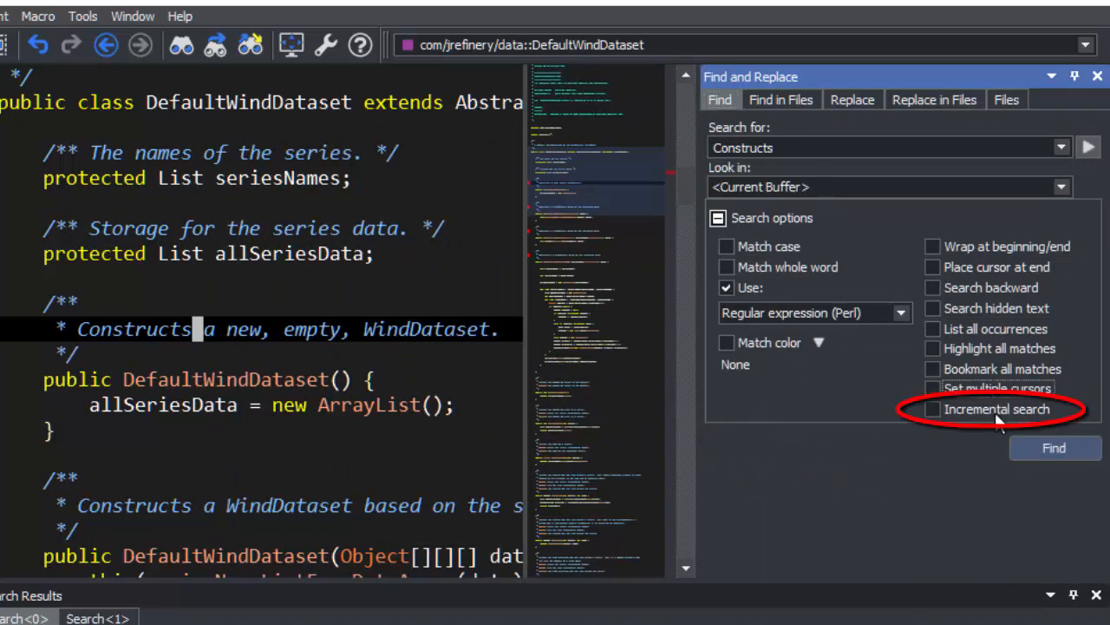
click(934, 410)
text(pug)
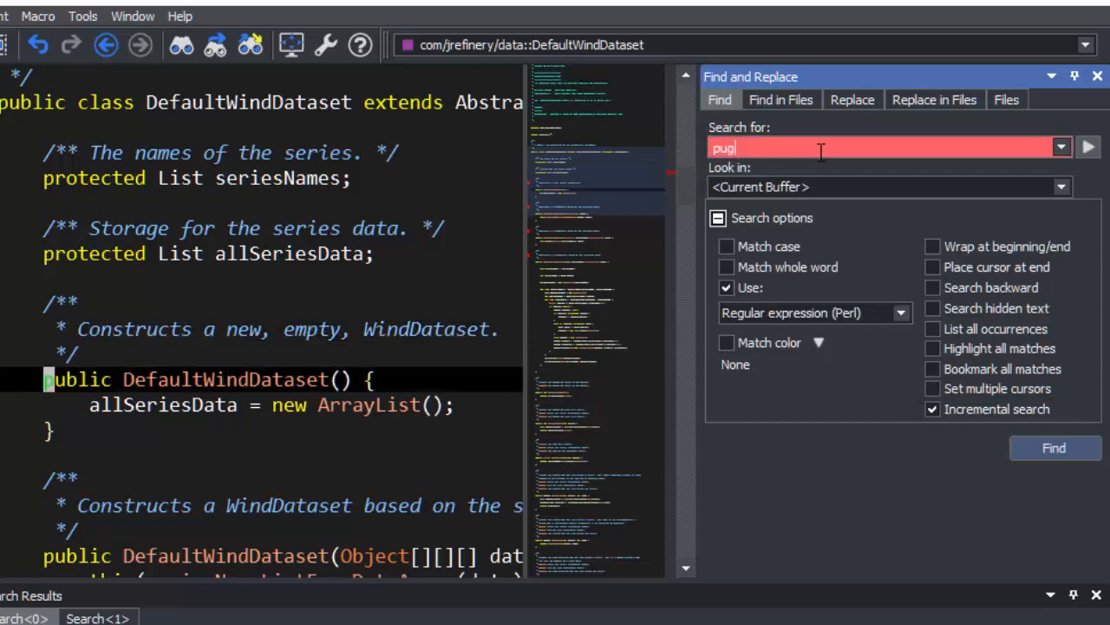
text(publi)
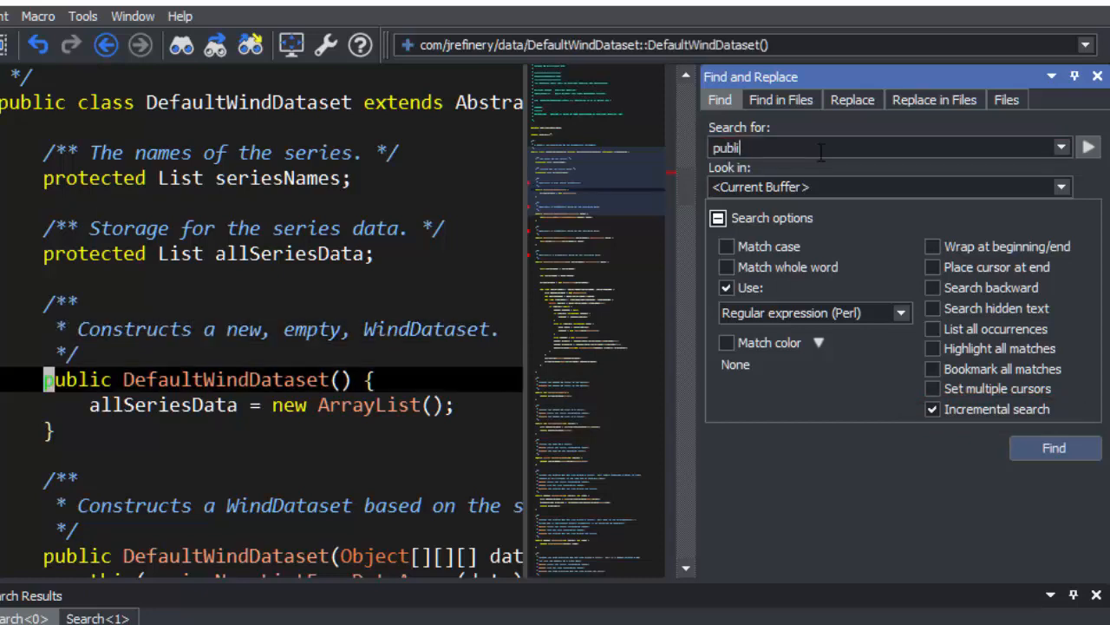
text(al)
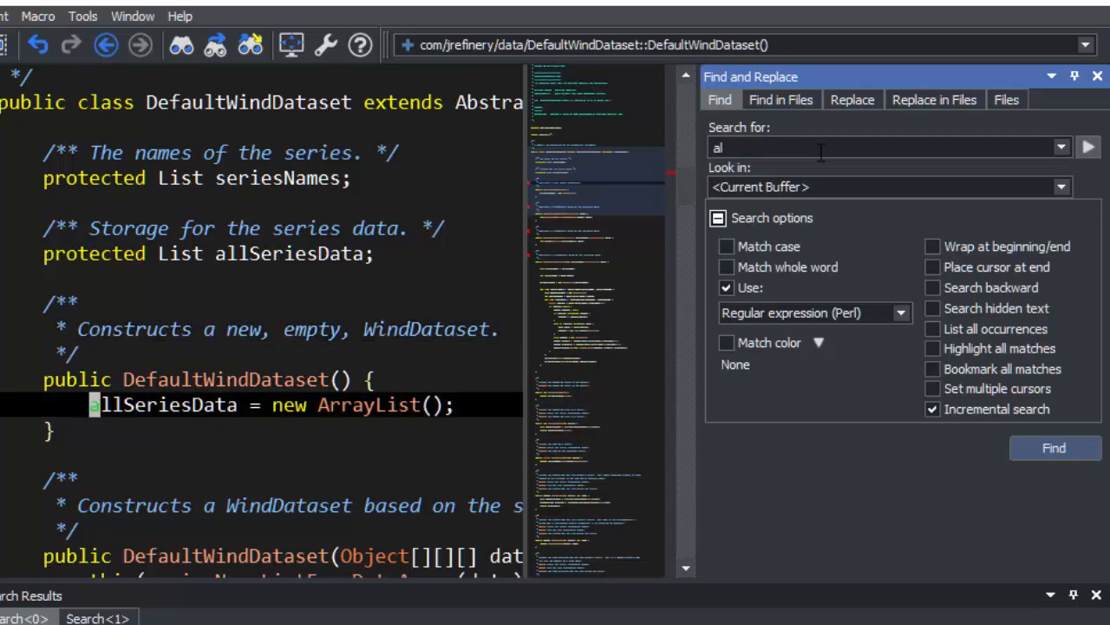
text(ll)
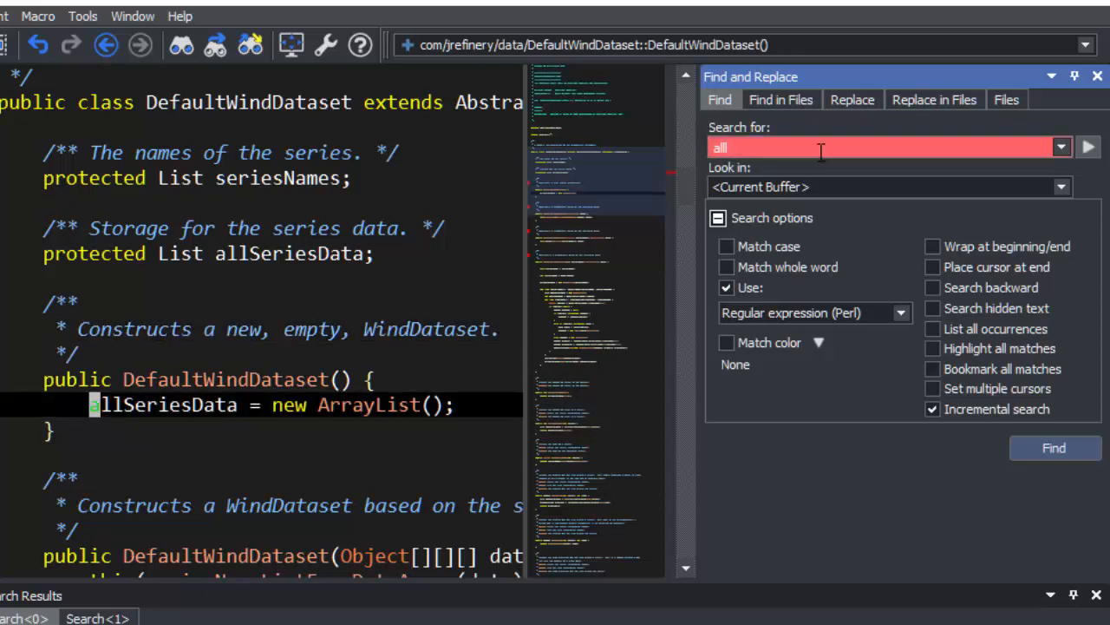